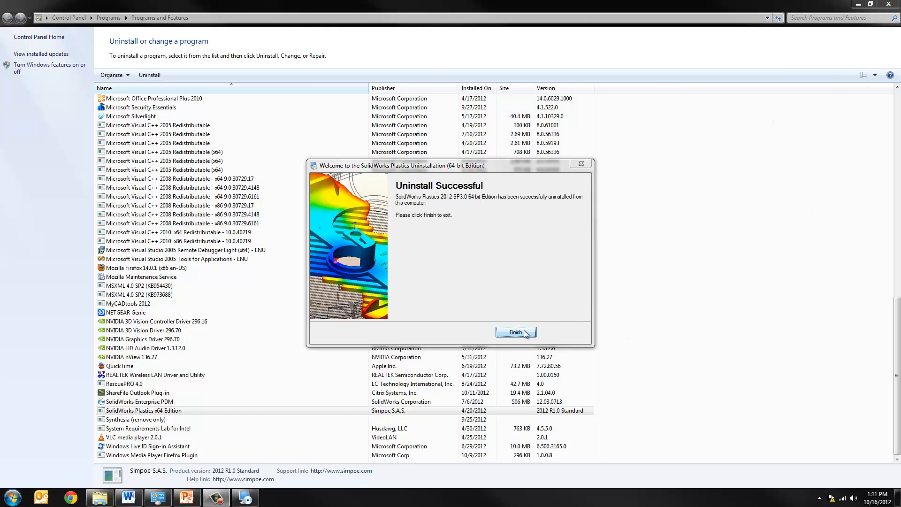
- Finish the SolidWorks Plastics uninstall and scroll the program list back to the top
{"action": "left_click", "coordinate": [516, 332]}
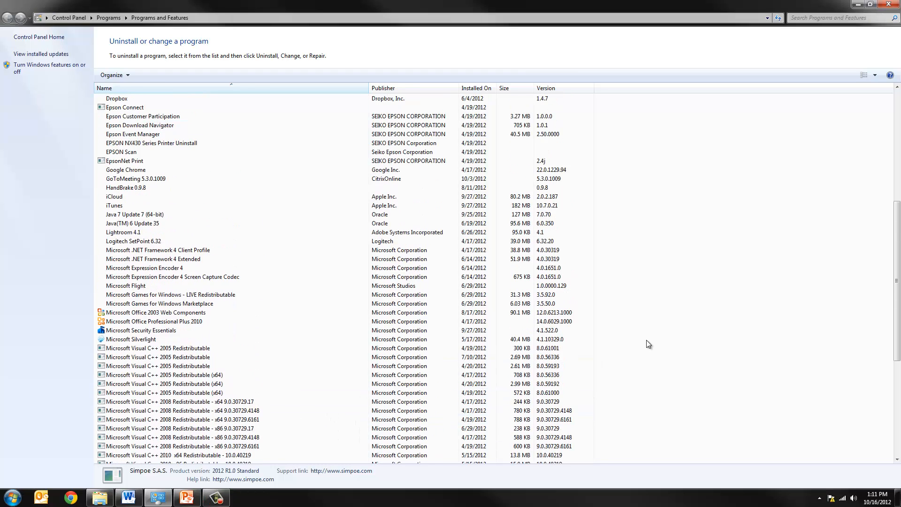
{"action": "scroll", "scroll_direction": "up", "scroll_amount": 3}
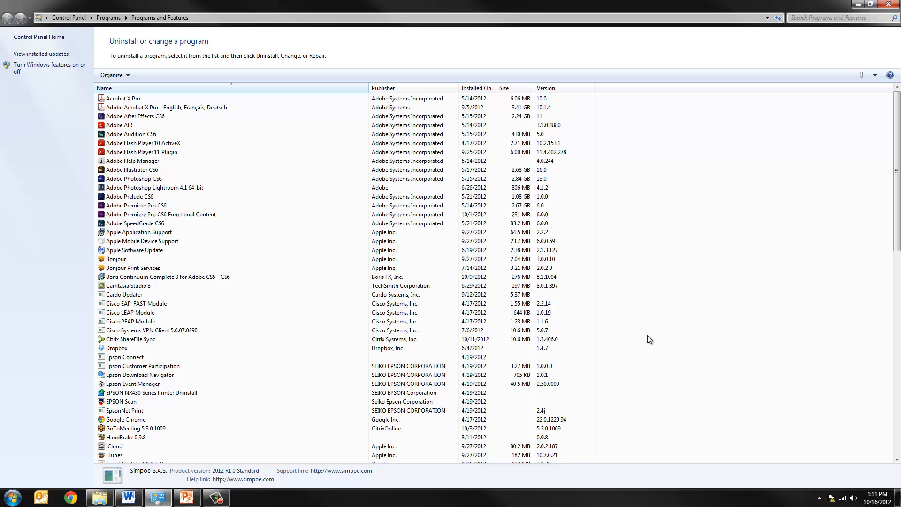
{"action": "mouse_move", "coordinate": [650, 4]}
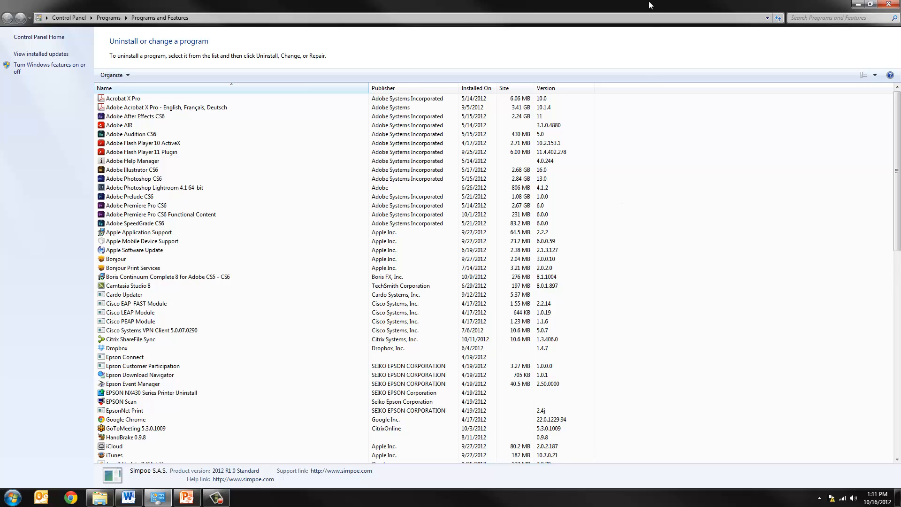
{"action": "mouse_move", "coordinate": [728, 141]}
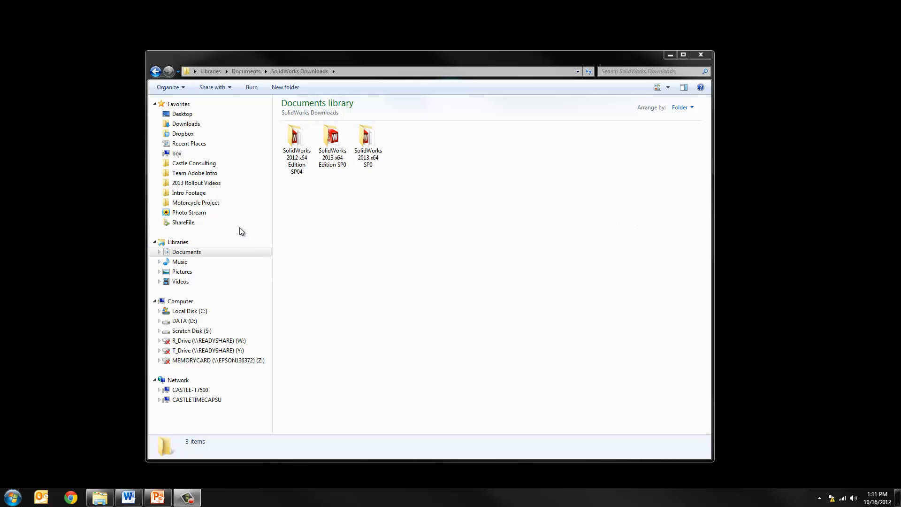
- Delete the leftover SolidWorks Plastics x64 Edition folder from C:\Program Files
{"action": "left_click", "coordinate": [190, 311]}
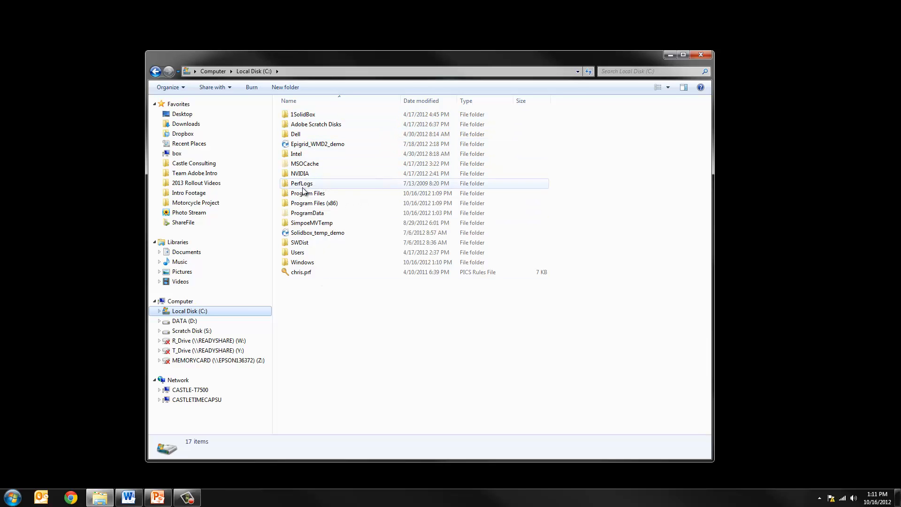
{"action": "double_click", "coordinate": [308, 193]}
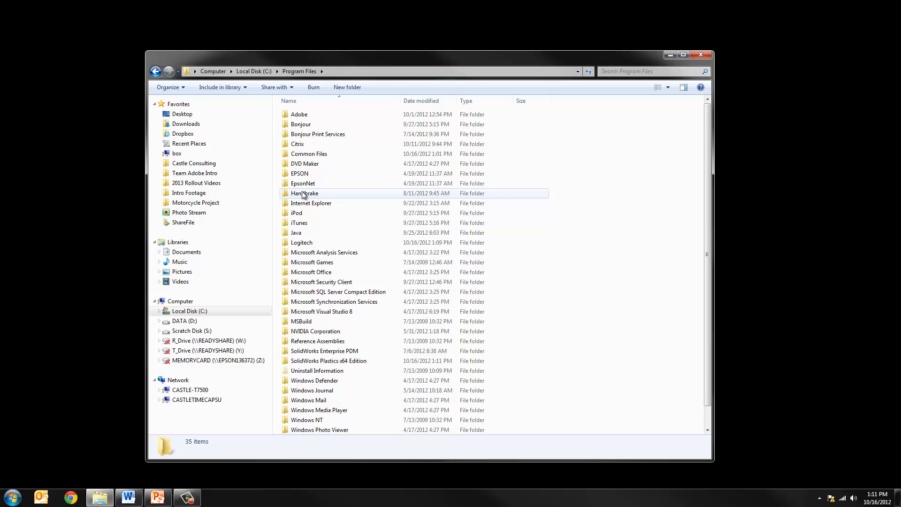
{"action": "scroll", "scroll_direction": "down", "scroll_amount": 3}
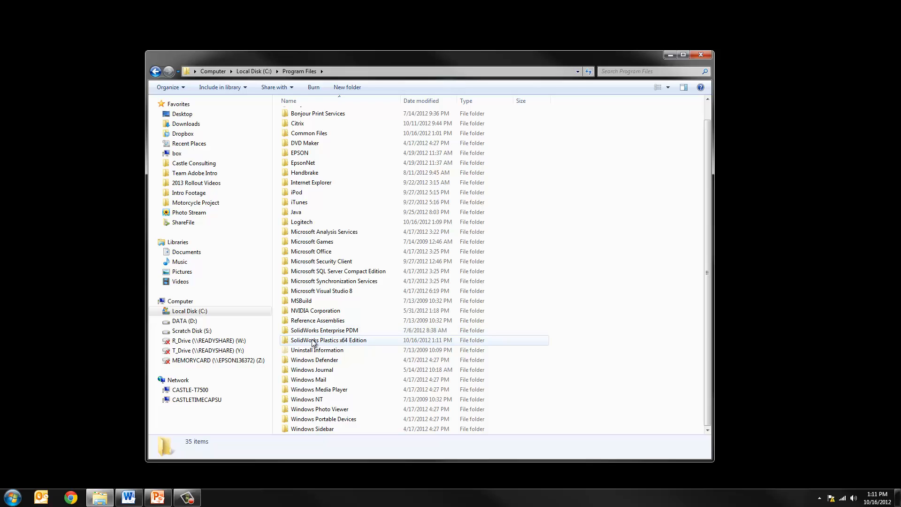
{"action": "left_click", "coordinate": [314, 340]}
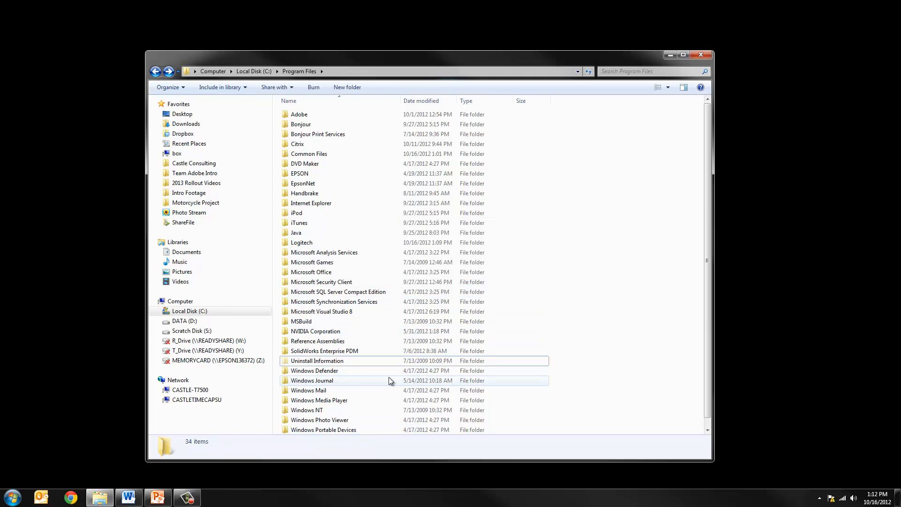
{"action": "scroll", "scroll_direction": "down", "scroll_amount": 3}
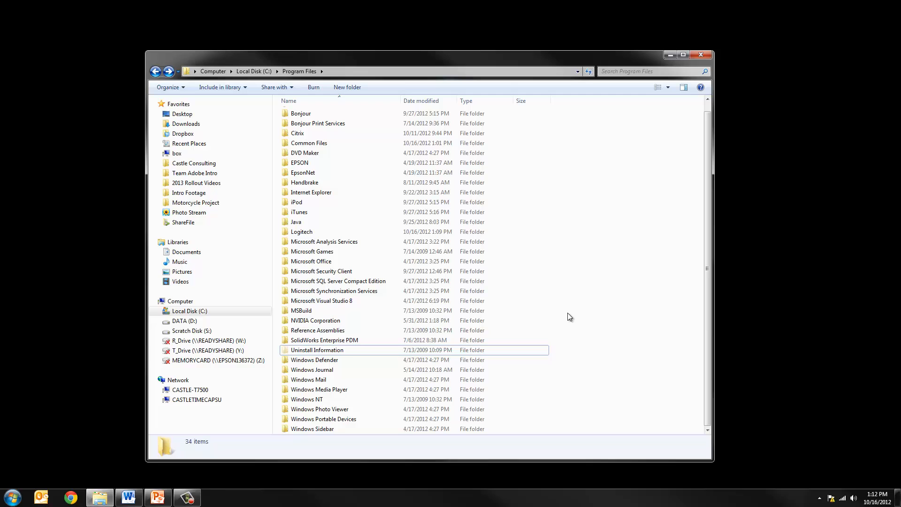
- Return to the C: drive root and select the PICS rules file there
{"action": "left_click", "coordinate": [254, 71]}
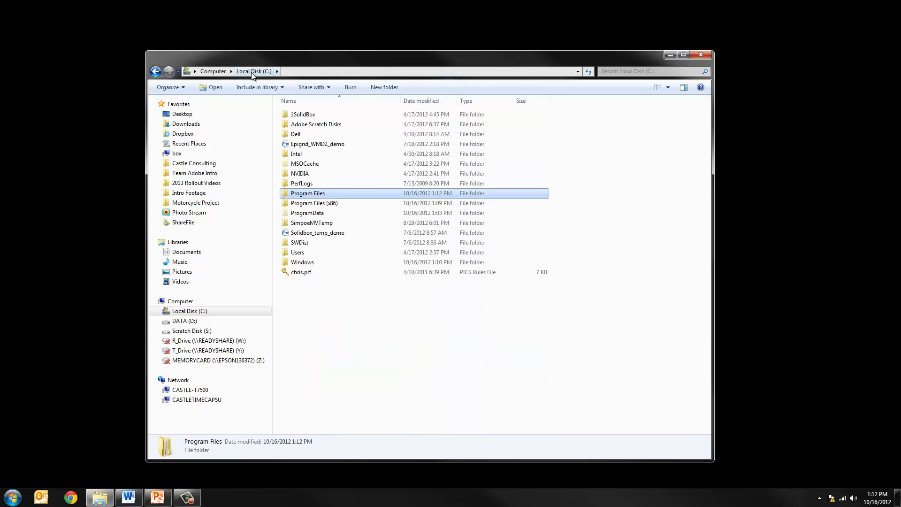
{"action": "mouse_move", "coordinate": [331, 217]}
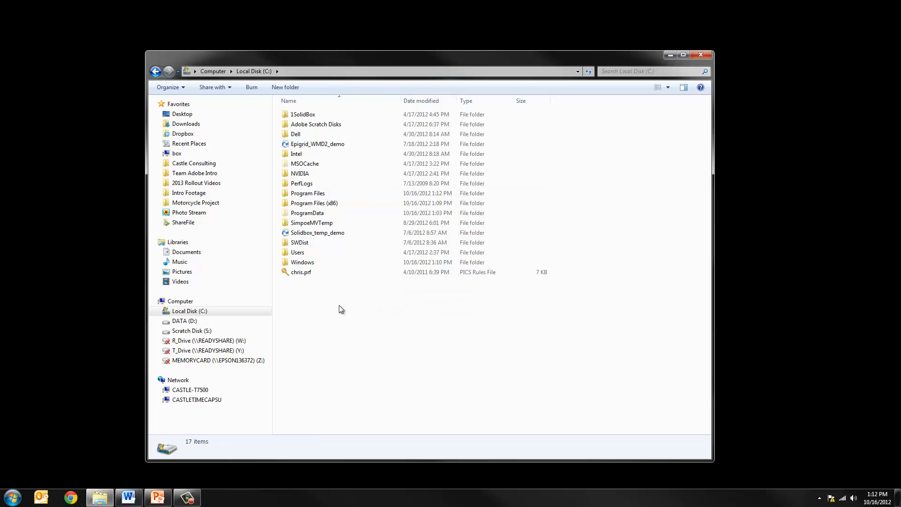
{"action": "mouse_move", "coordinate": [360, 195]}
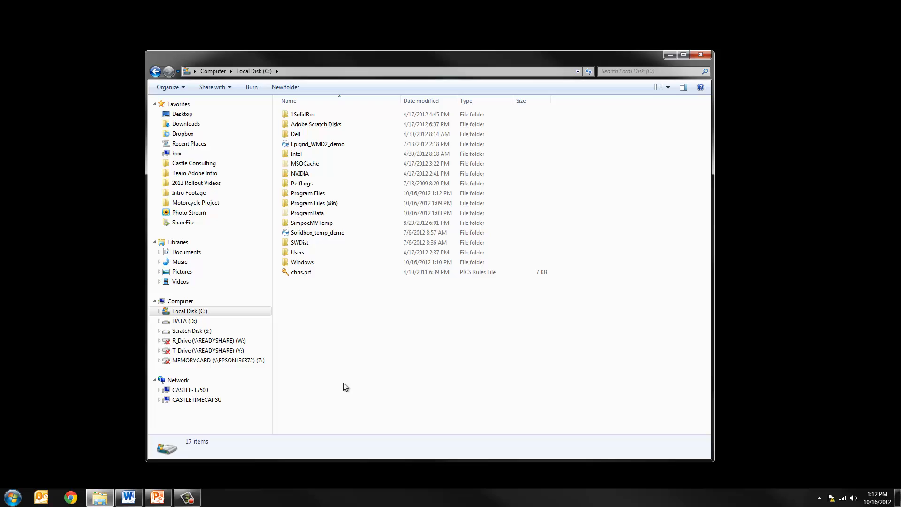
{"action": "left_click", "coordinate": [301, 272]}
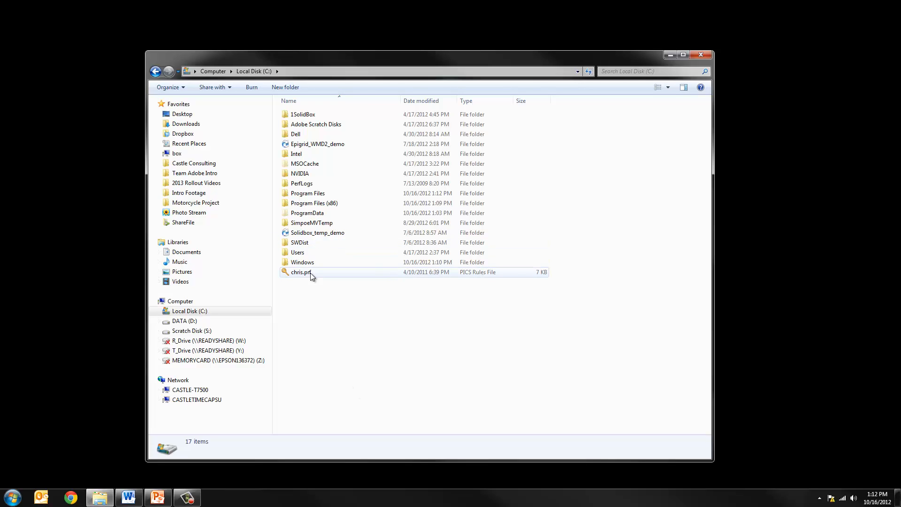
{"action": "left_click", "coordinate": [340, 324]}
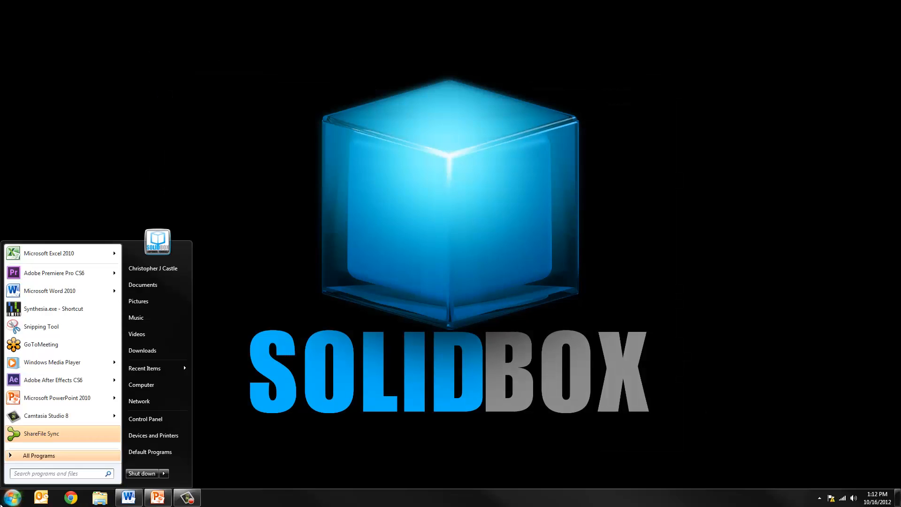
- Launch regedit from the Start menu search by typing reg
{"action": "type", "text": "reg"}
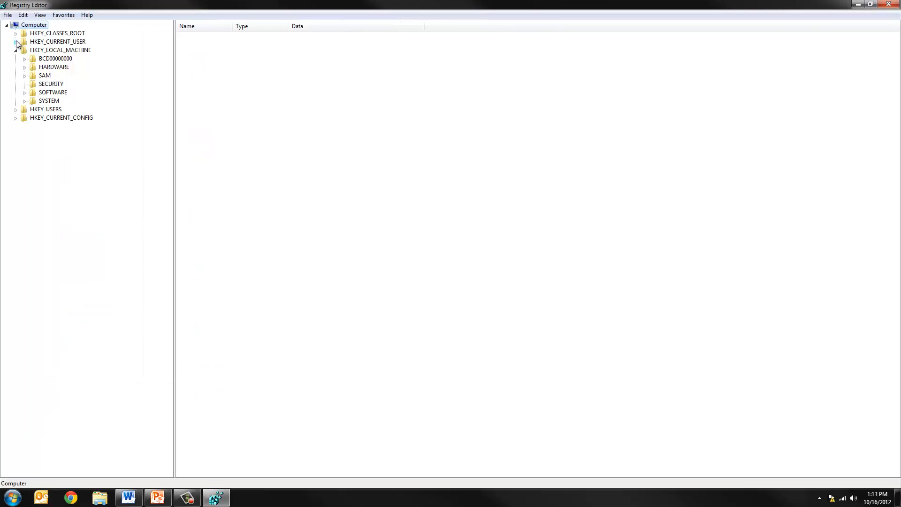
- Browse HKEY_CURRENT_USER\Software\SolidWorks down to the PDMWorks Enterprise key
{"action": "left_click", "coordinate": [16, 43]}
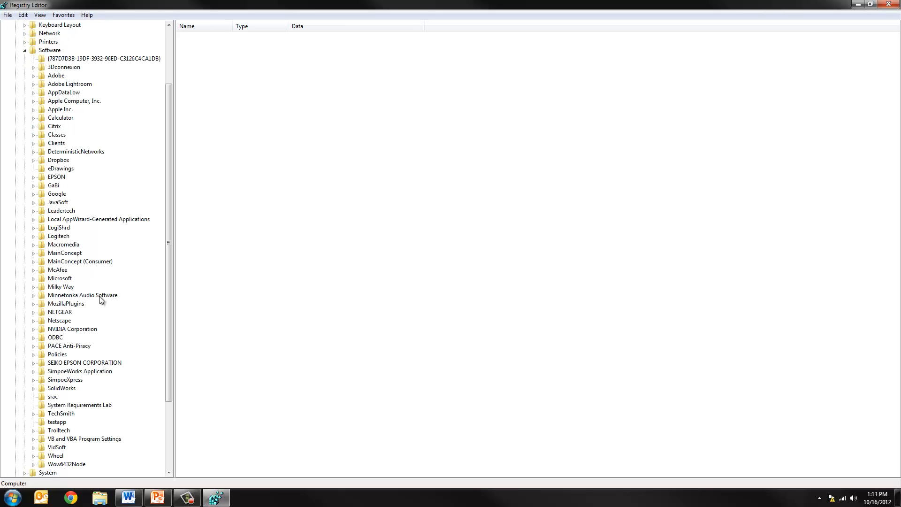
{"action": "scroll", "scroll_direction": "down", "scroll_amount": 3}
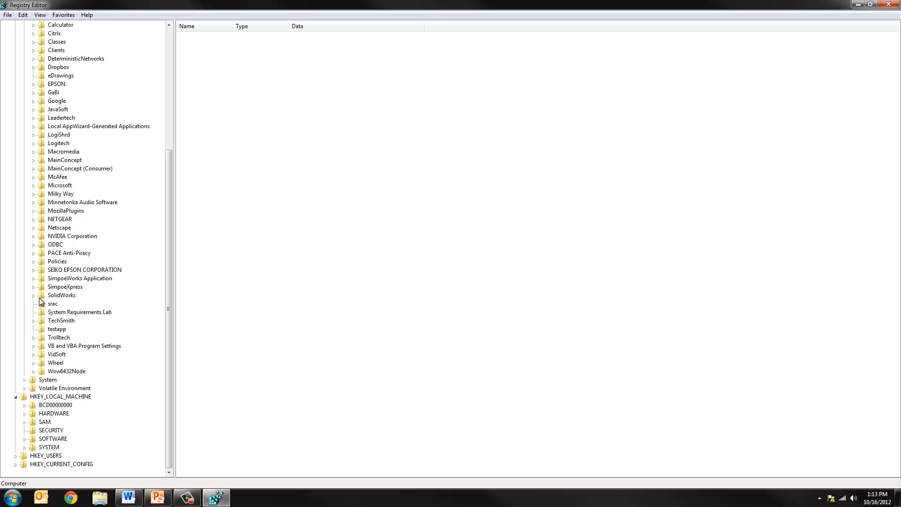
{"action": "left_click", "coordinate": [37, 294]}
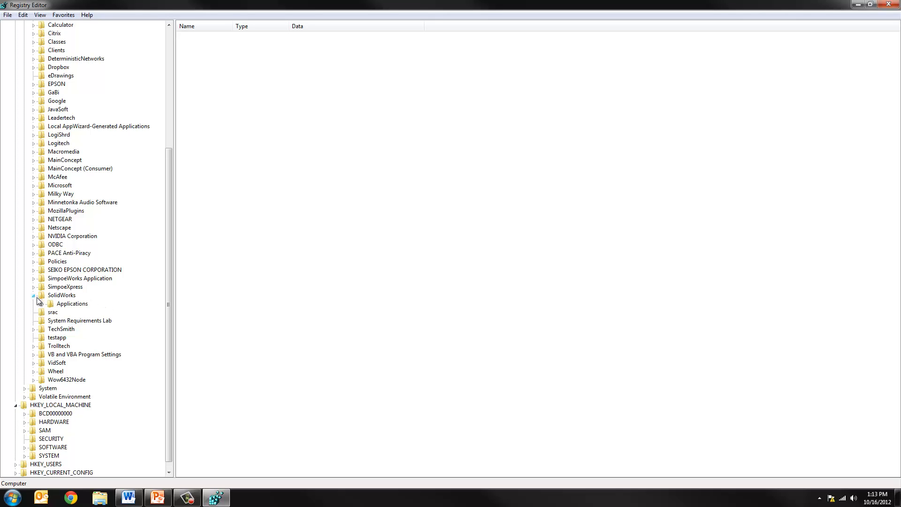
{"action": "left_click", "coordinate": [51, 303]}
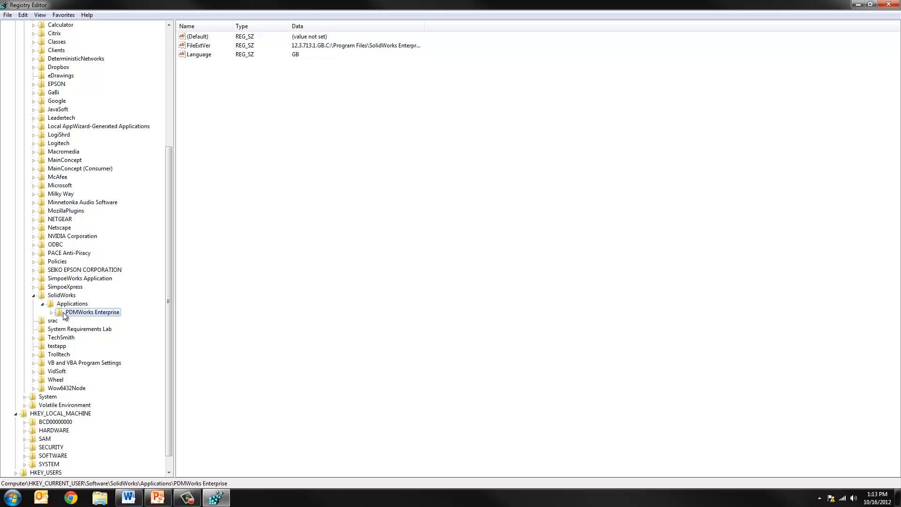
{"action": "left_click", "coordinate": [50, 312]}
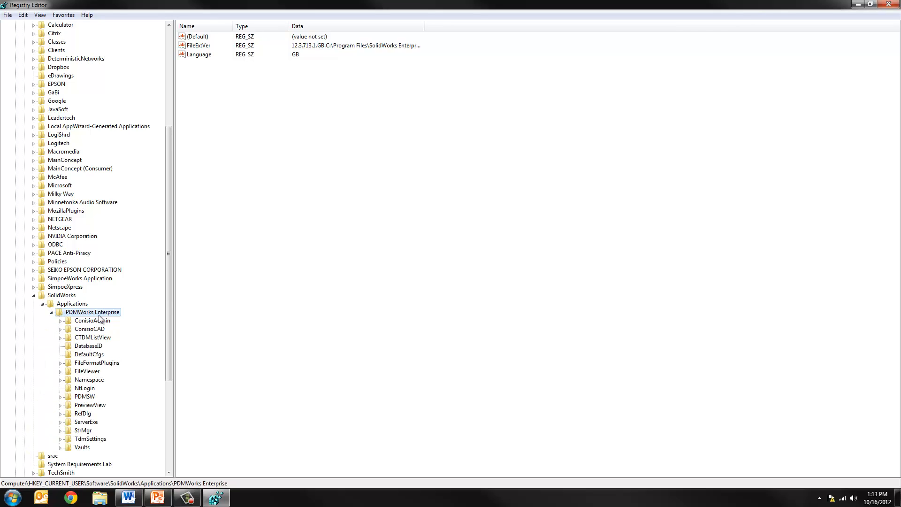
{"action": "mouse_move", "coordinate": [133, 314]}
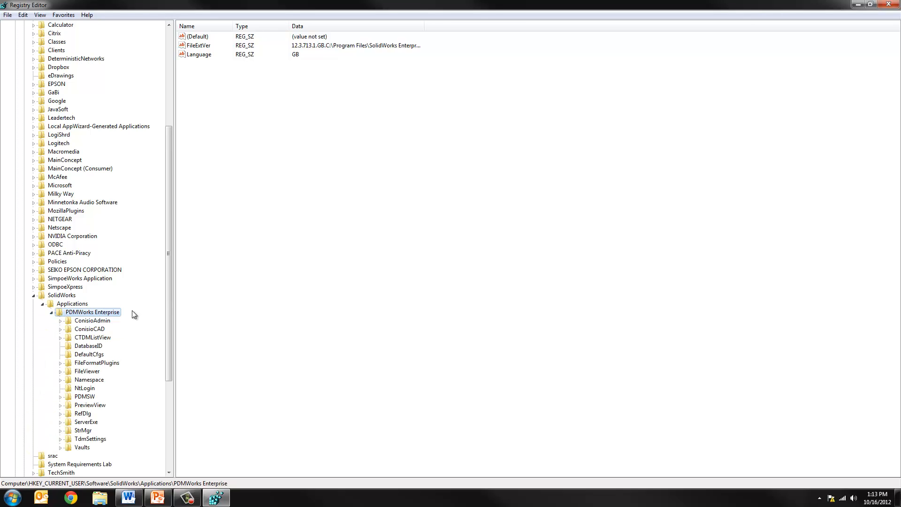
{"action": "mouse_move", "coordinate": [159, 370]}
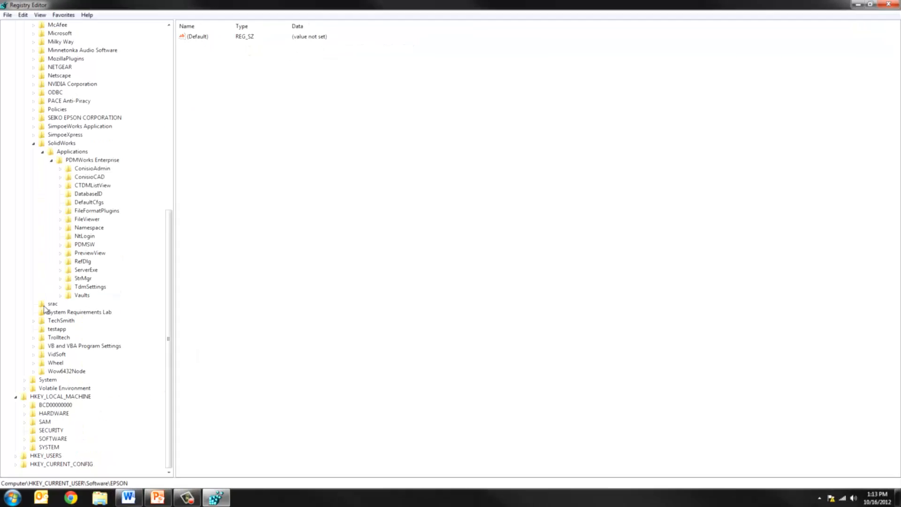
- Delete the srac key under HKEY_CURRENT_USER\Software and confirm
{"action": "left_click", "coordinate": [51, 303]}
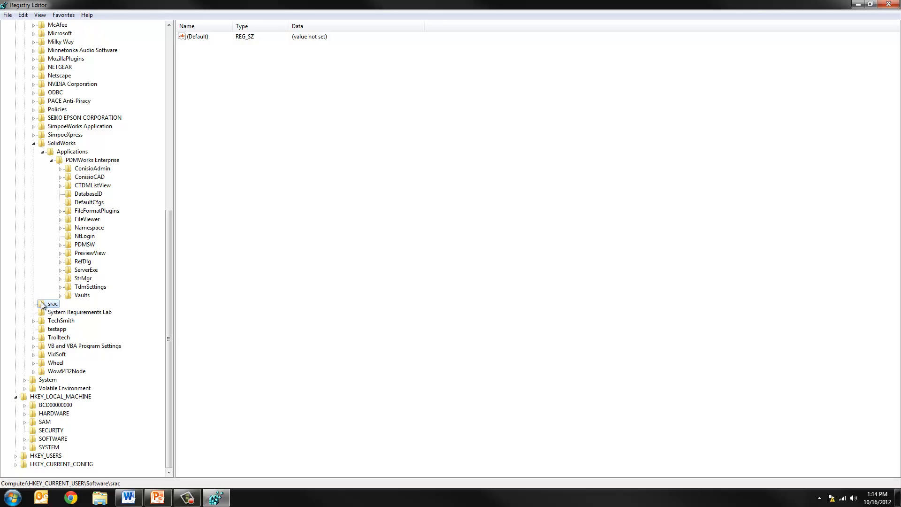
{"action": "right_click", "coordinate": [51, 304]}
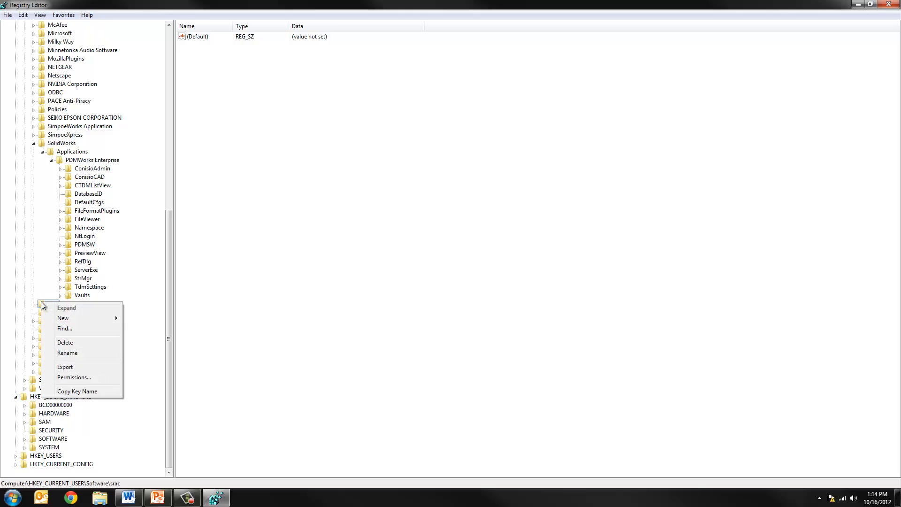
{"action": "left_click", "coordinate": [64, 341]}
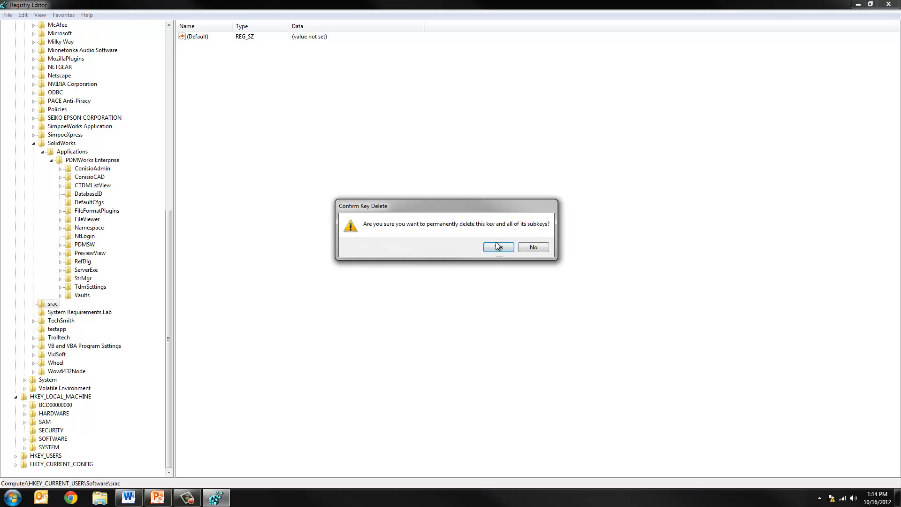
{"action": "left_click", "coordinate": [498, 247]}
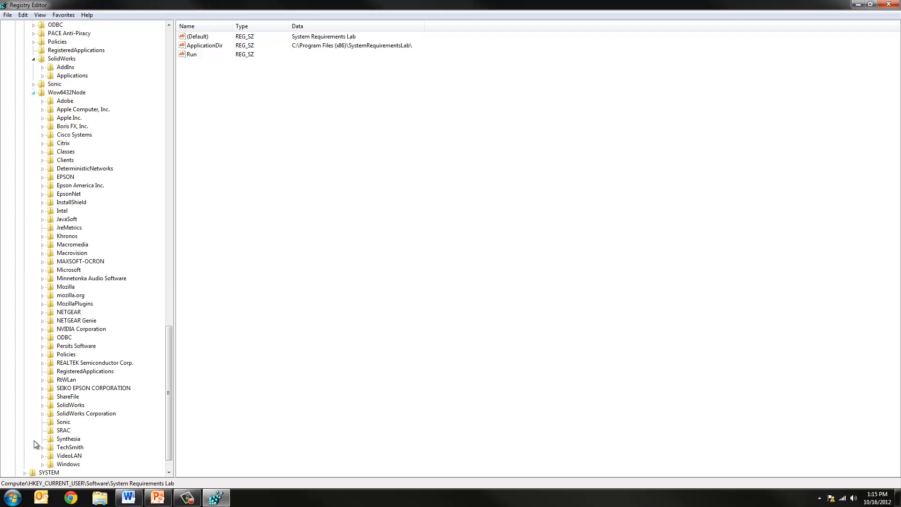
{"action": "mouse_move", "coordinate": [54, 293]}
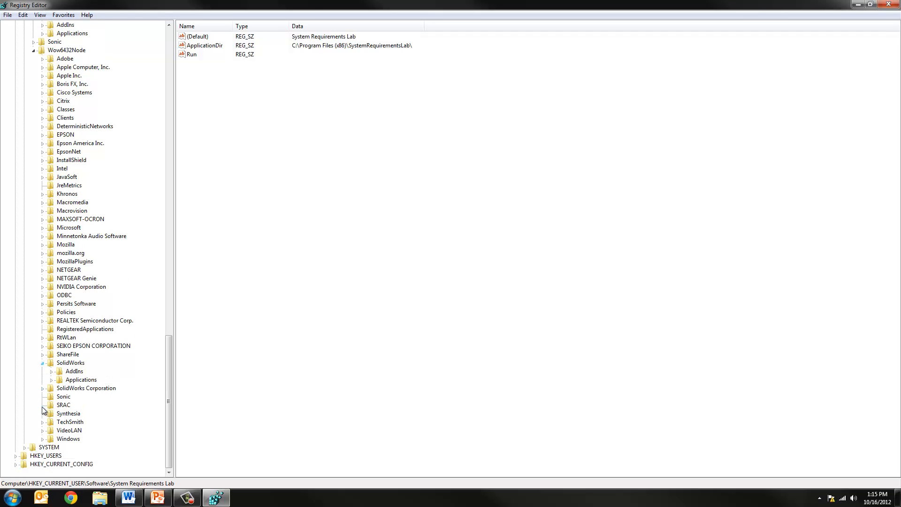
- Delete the SolidWorks Corporation key under HKLM\SOFTWARE\Wow6432Node and confirm
{"action": "left_click", "coordinate": [51, 389]}
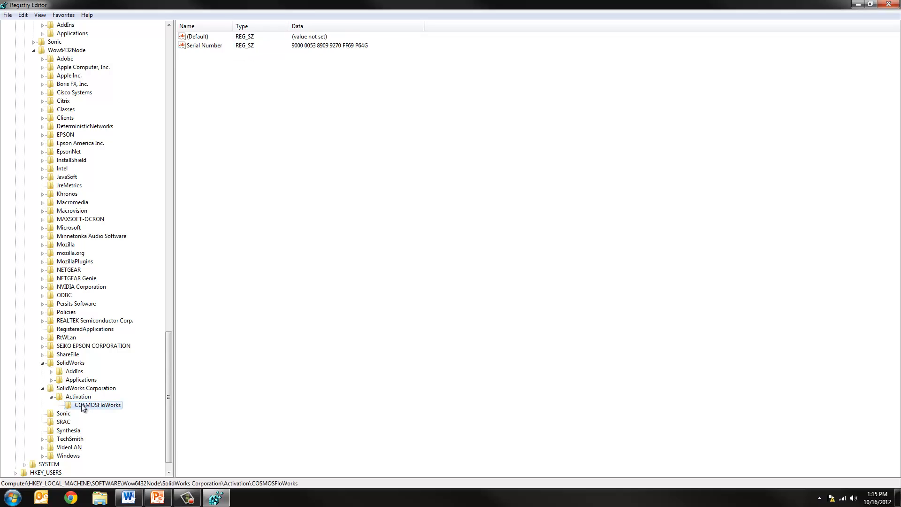
{"action": "left_click", "coordinate": [79, 396]}
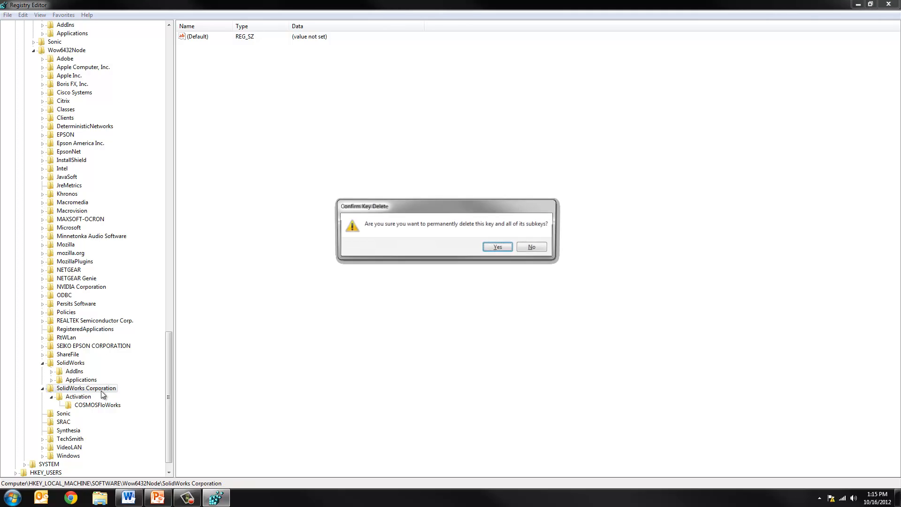
{"action": "left_click", "coordinate": [498, 246]}
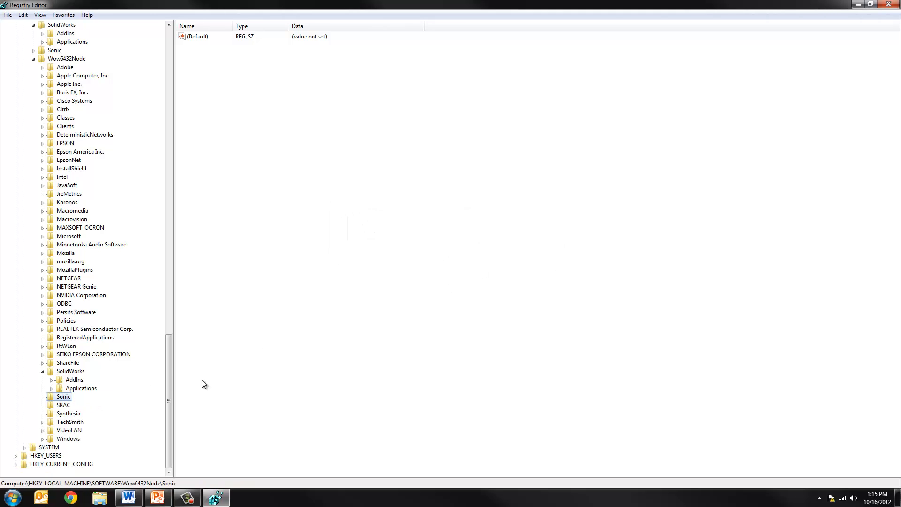
- Inspect the SolidWorks key's subkeys, then delete the SRAC key under Wow6432Node
{"action": "left_click", "coordinate": [71, 371]}
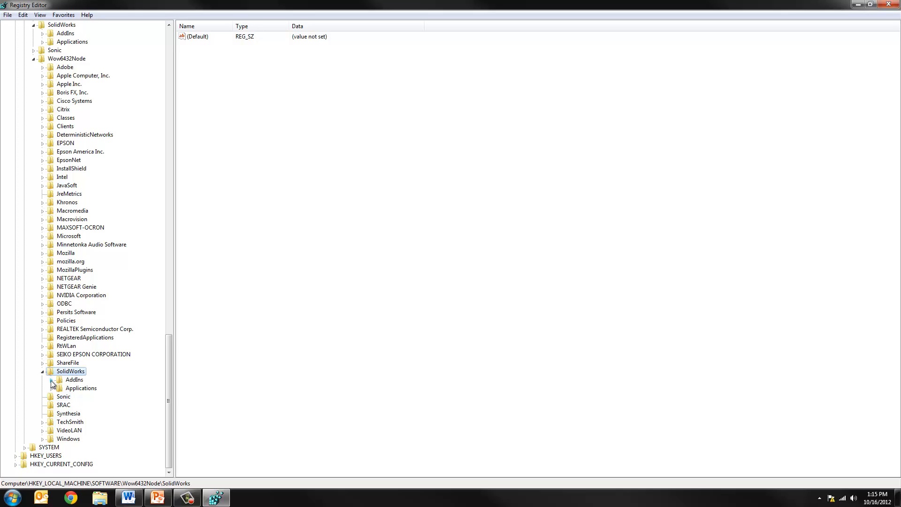
{"action": "left_click", "coordinate": [53, 379]}
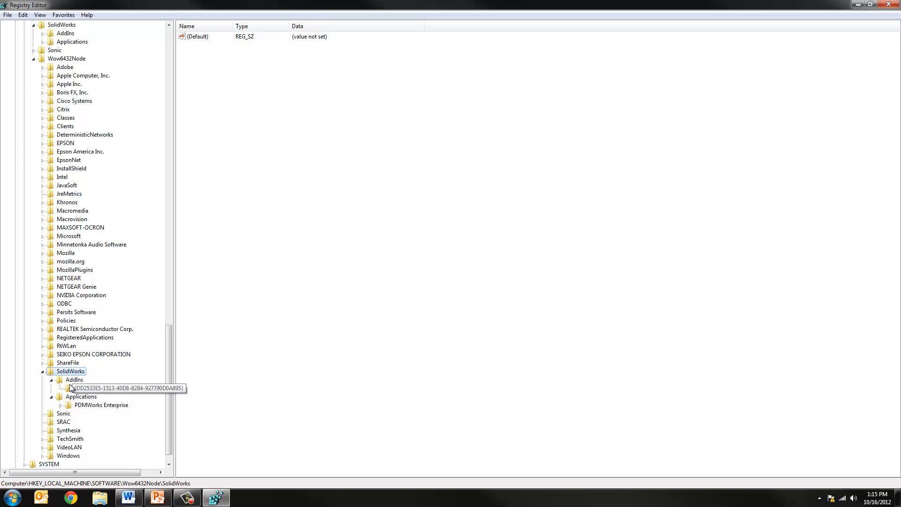
{"action": "mouse_move", "coordinate": [103, 419]}
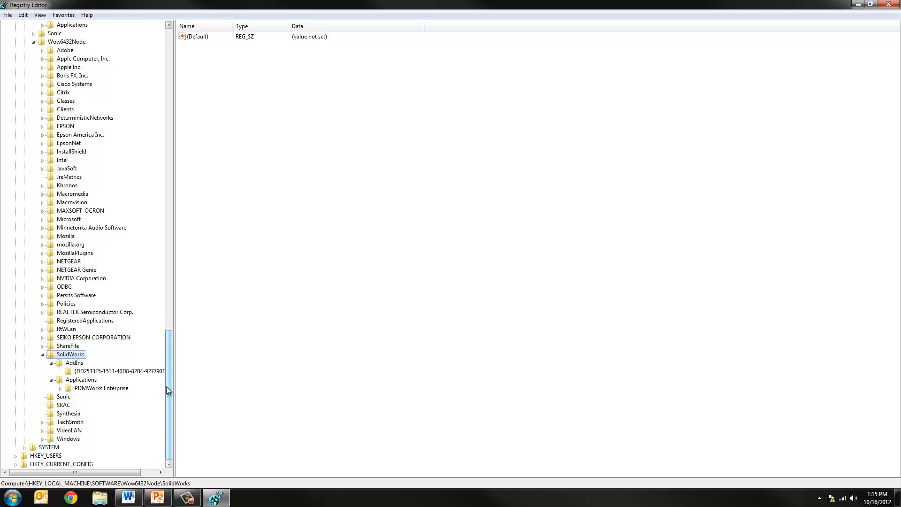
{"action": "mouse_move", "coordinate": [170, 382]}
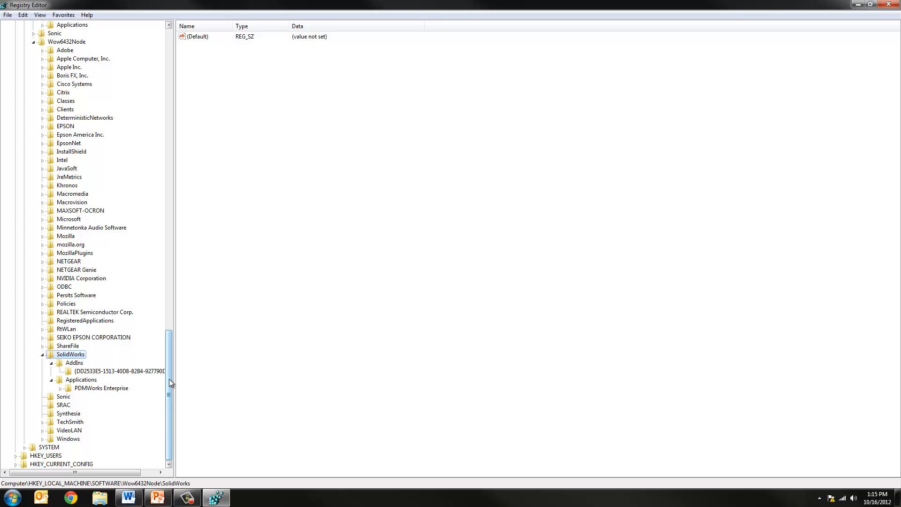
{"action": "left_click", "coordinate": [63, 404]}
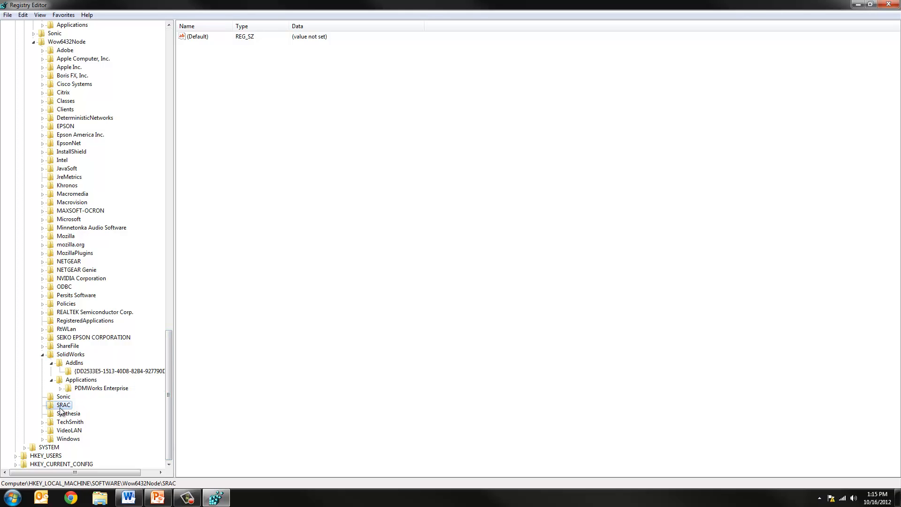
{"action": "key", "text": "Delete"}
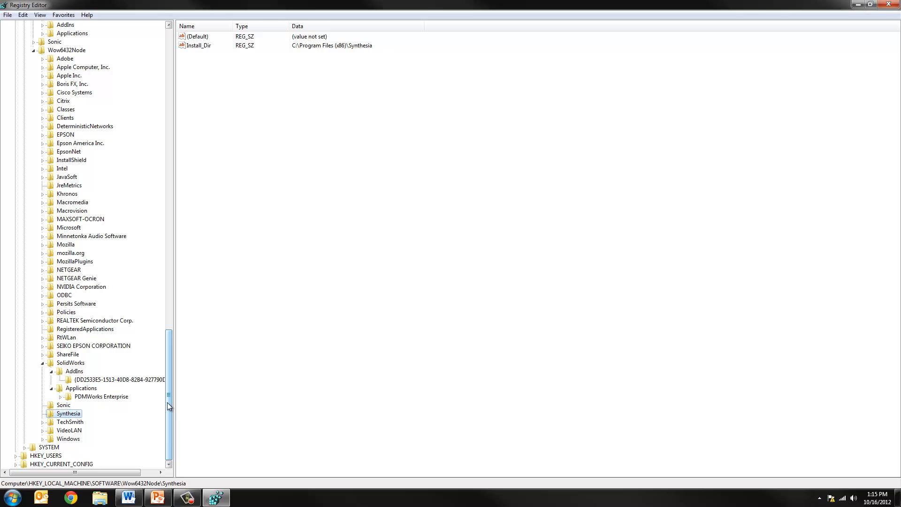
{"action": "mouse_move", "coordinate": [166, 434]}
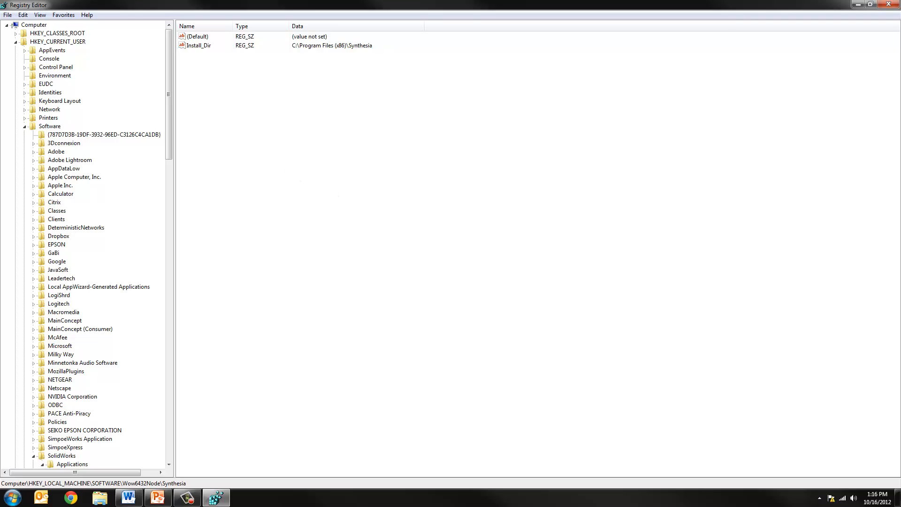
{"action": "left_click", "coordinate": [888, 4]}
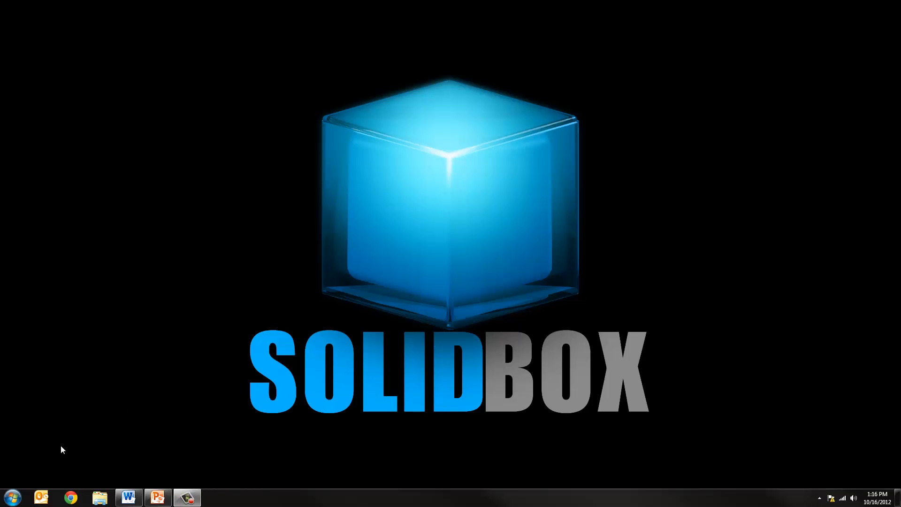
{"action": "left_click", "coordinate": [10, 498]}
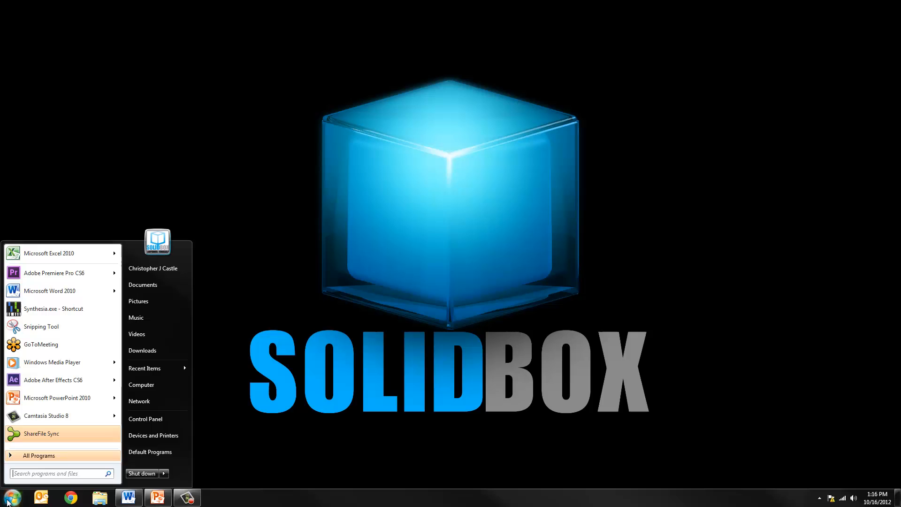
{"action": "left_click", "coordinate": [164, 474]}
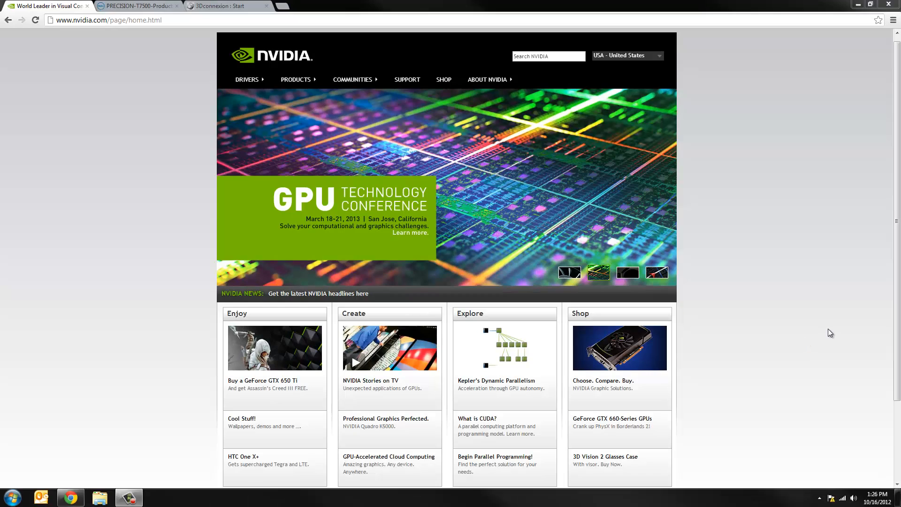
{"action": "mouse_move", "coordinate": [838, 326]}
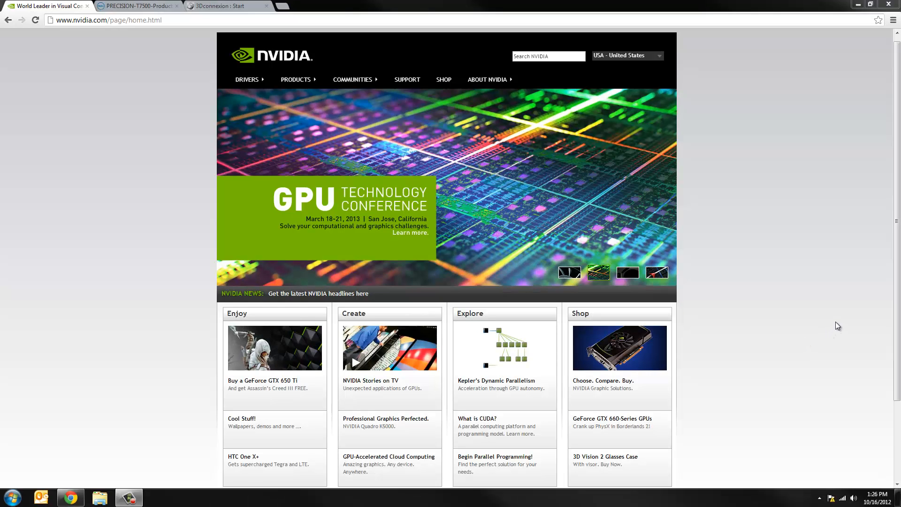
- Navigate from the NVIDIA home page to the full Download Drivers page
{"action": "left_click", "coordinate": [627, 272]}
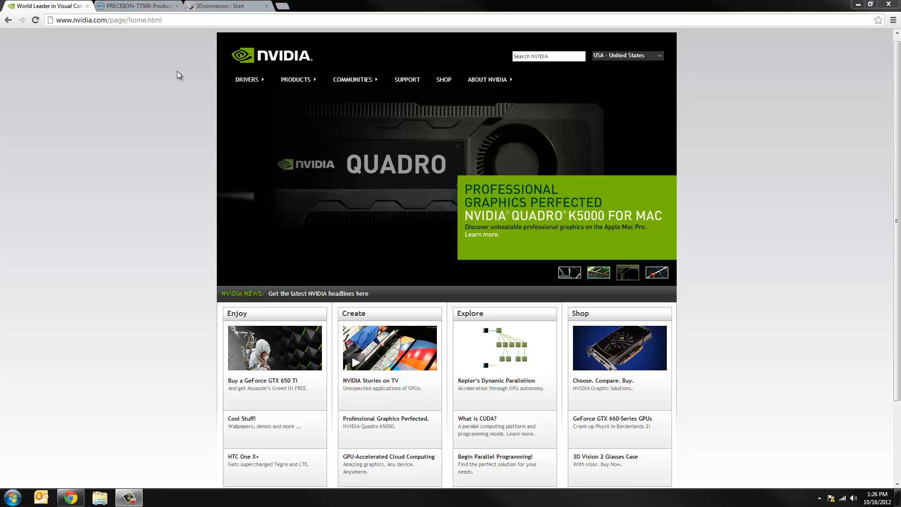
{"action": "mouse_move", "coordinate": [233, 159]}
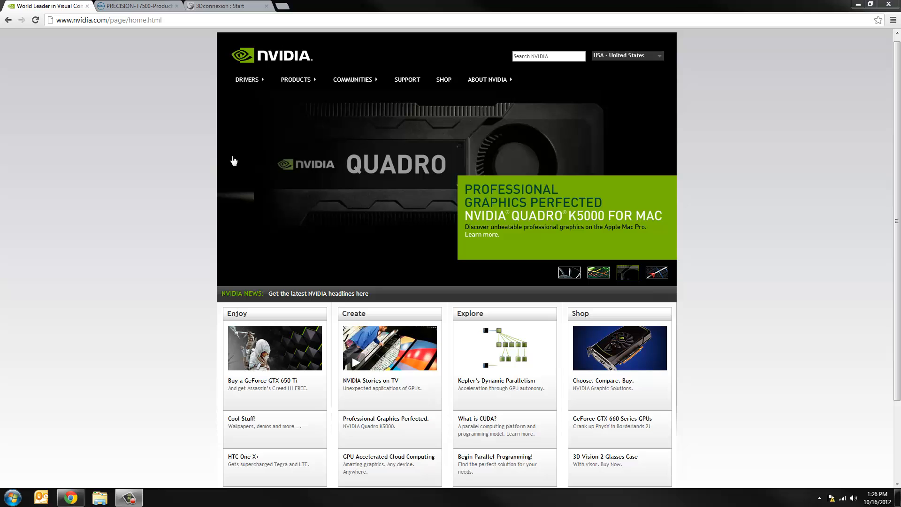
{"action": "left_click", "coordinate": [248, 78]}
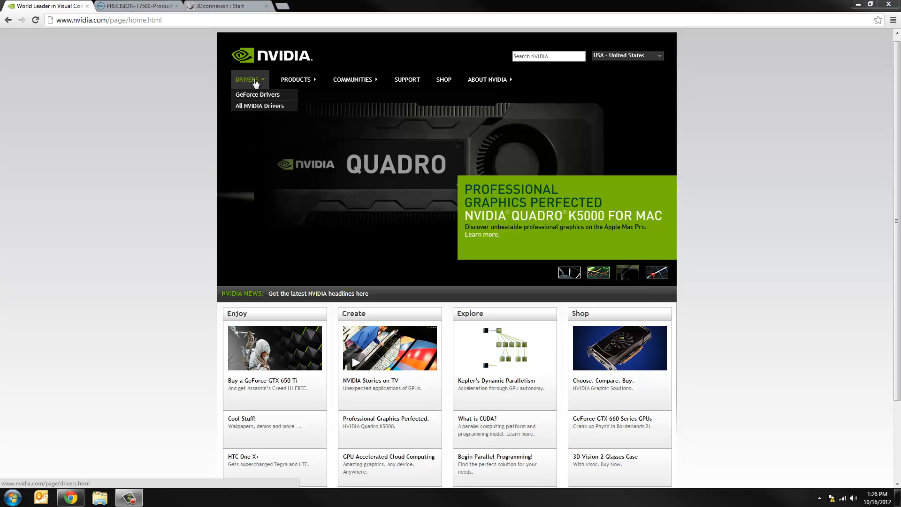
{"action": "left_click", "coordinate": [259, 105]}
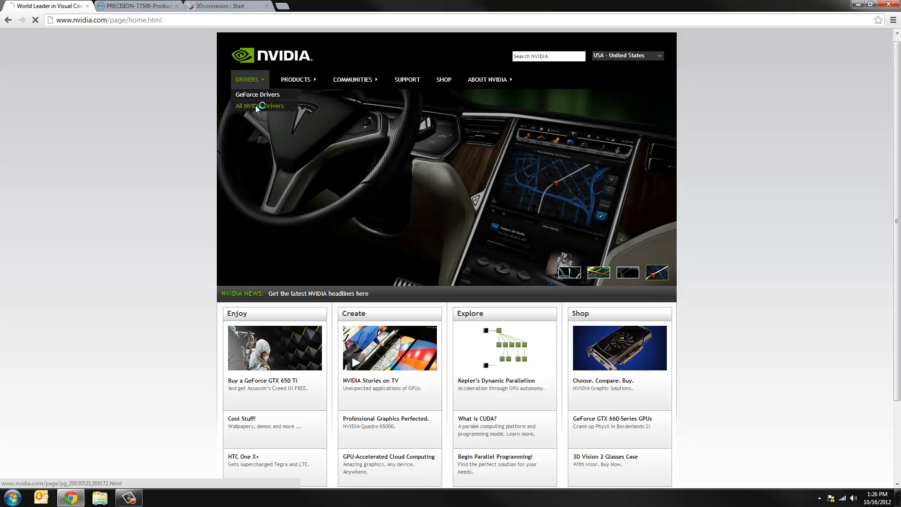
{"action": "left_click", "coordinate": [259, 105]}
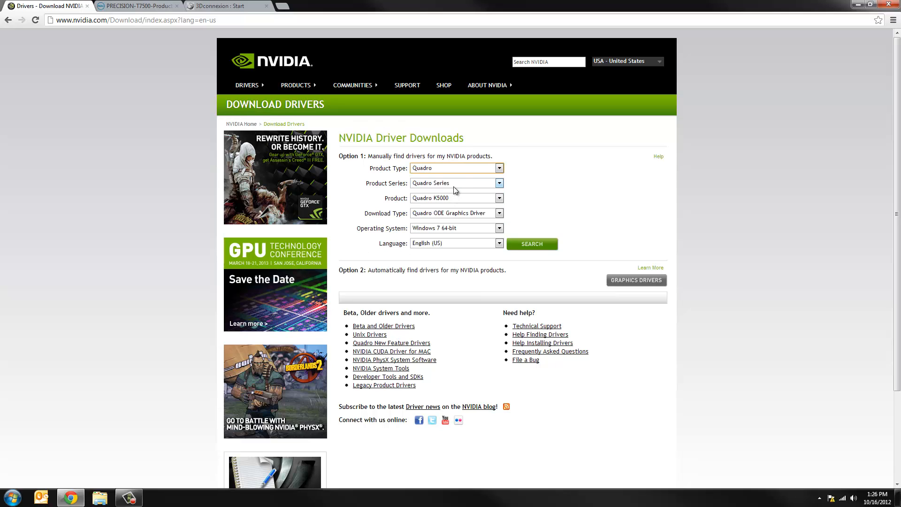
- Select Quadro, Quadro Series, Quadro 5000 and the Quadro Performance Driver download type
{"action": "left_click", "coordinate": [500, 168]}
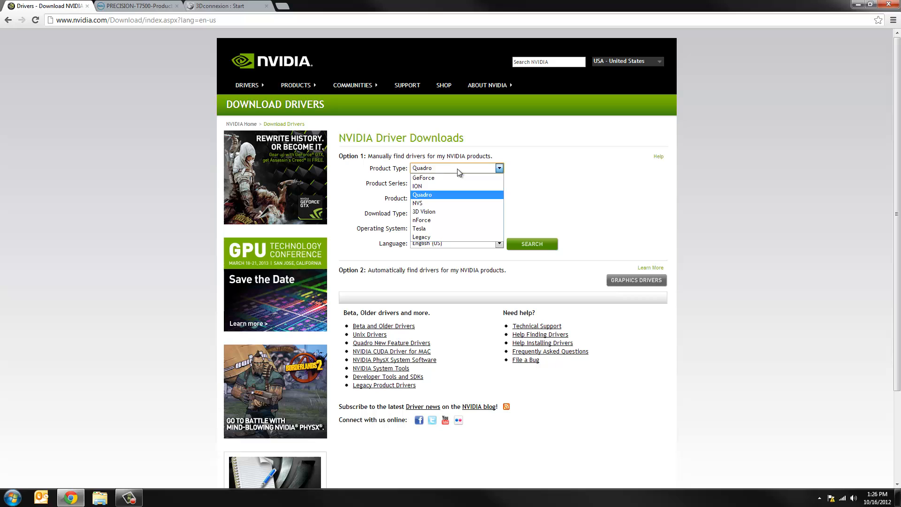
{"action": "left_click", "coordinate": [422, 195]}
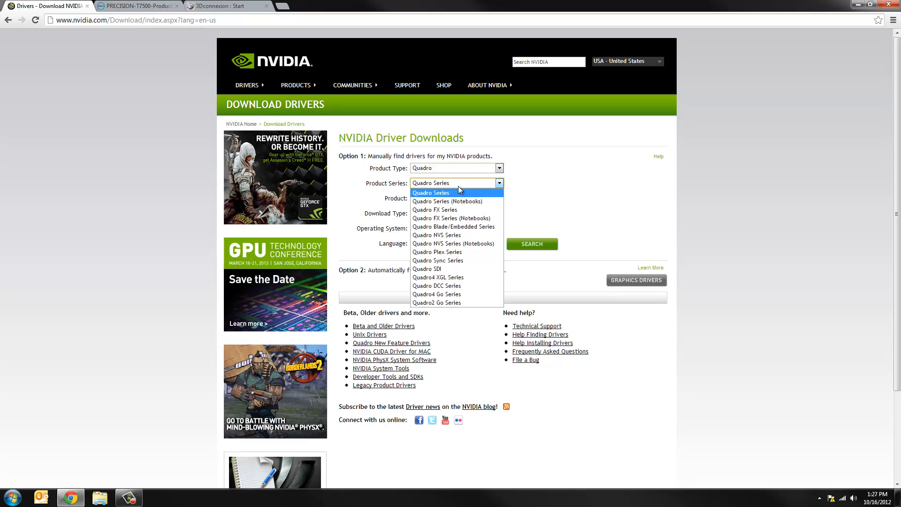
{"action": "mouse_move", "coordinate": [549, 192]}
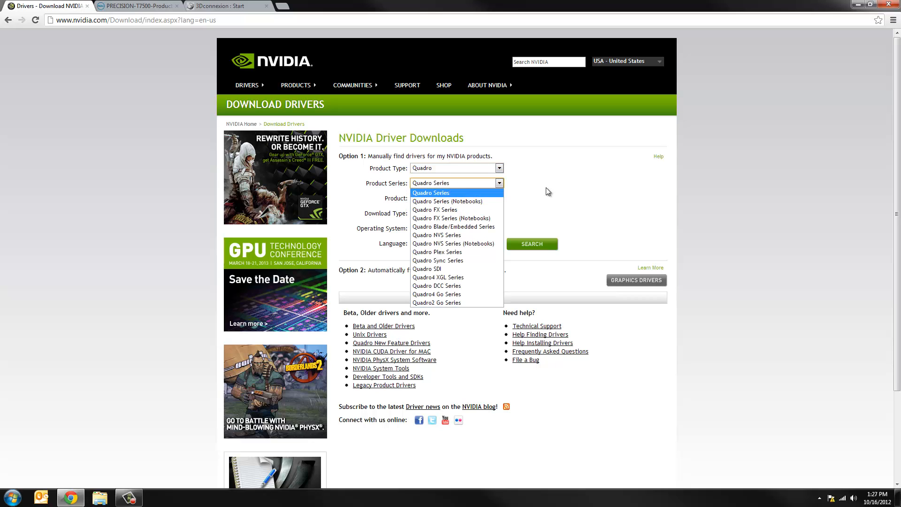
{"action": "mouse_move", "coordinate": [454, 213]}
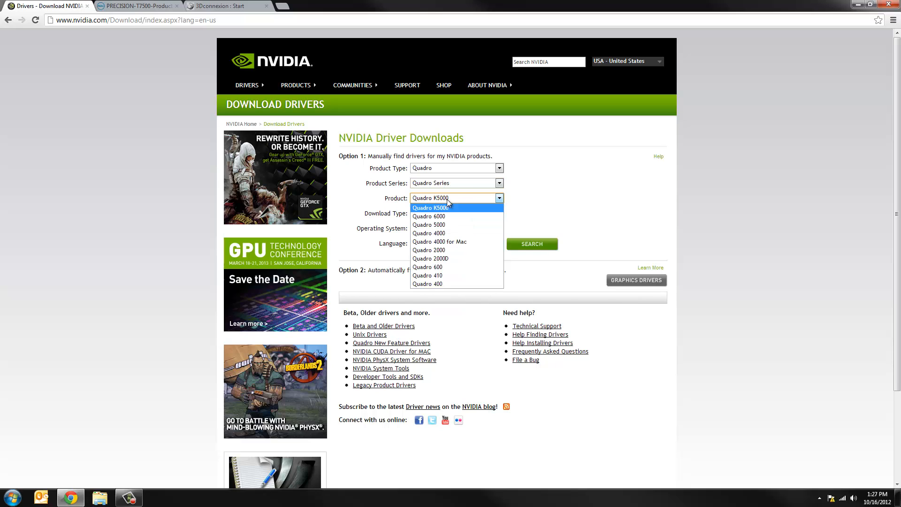
{"action": "left_click", "coordinate": [429, 224]}
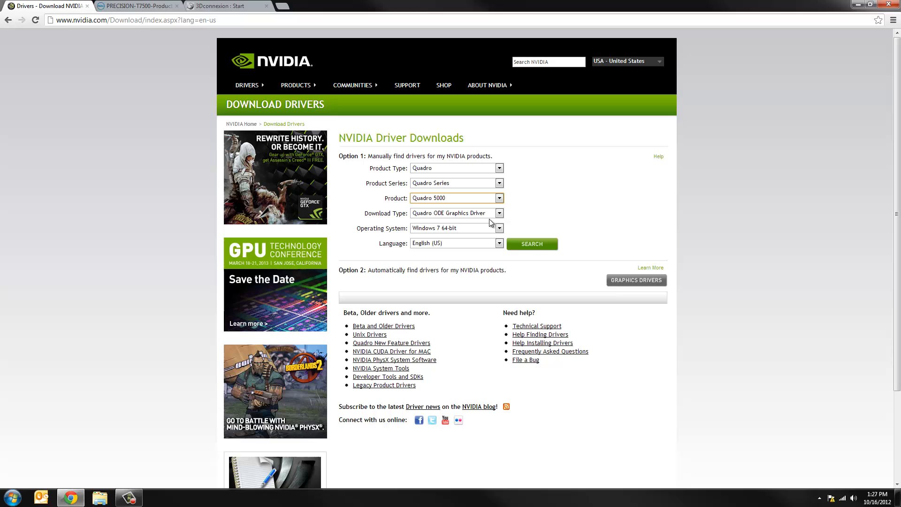
{"action": "left_click", "coordinate": [499, 213]}
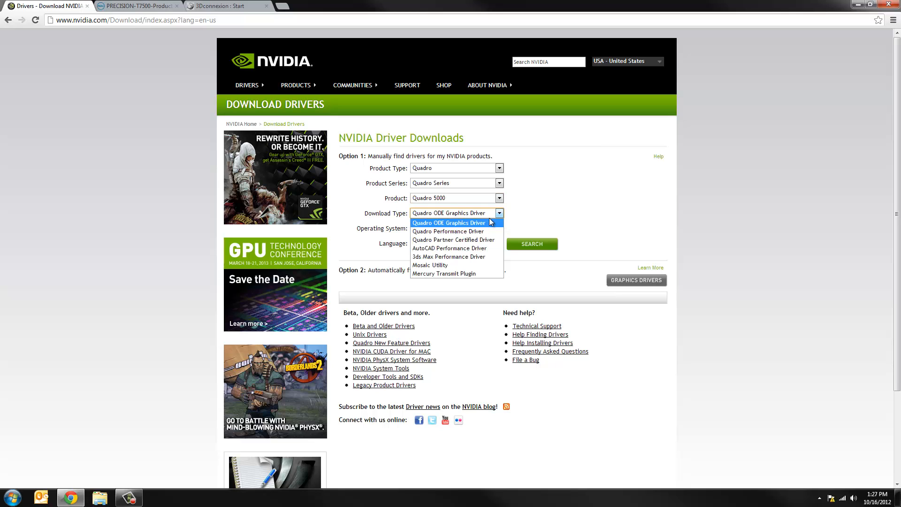
{"action": "mouse_move", "coordinate": [481, 248]}
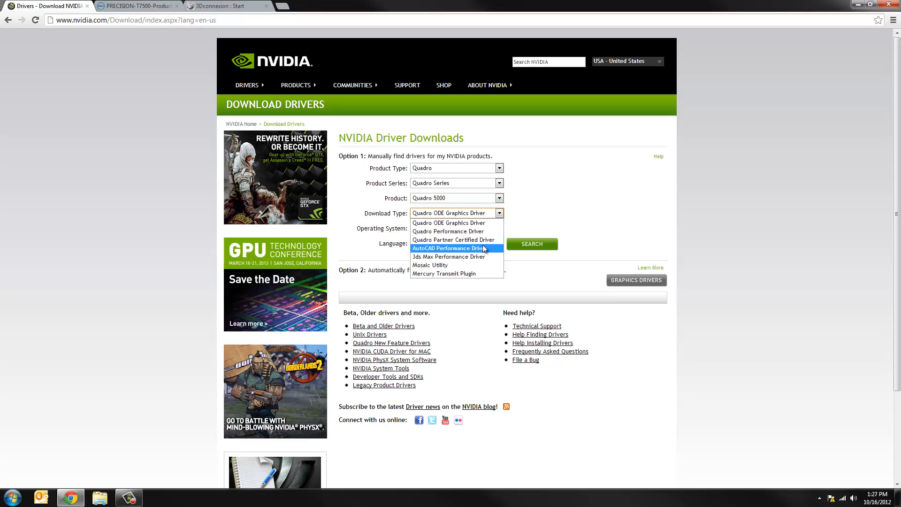
{"action": "mouse_move", "coordinate": [483, 232]}
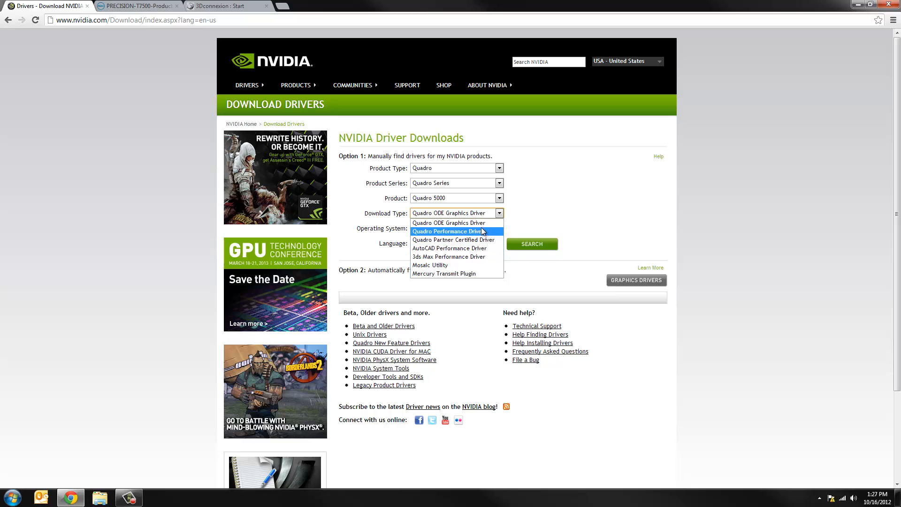
{"action": "mouse_move", "coordinate": [479, 238]}
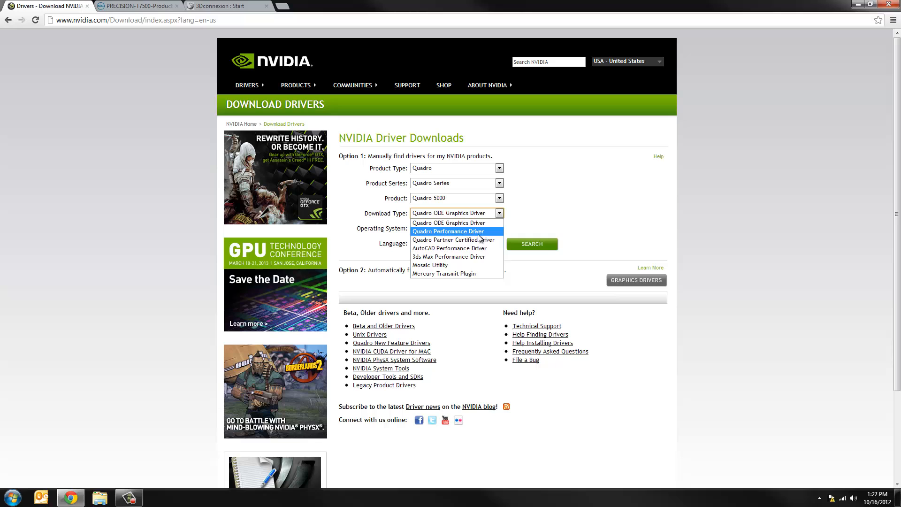
{"action": "mouse_move", "coordinate": [464, 263]}
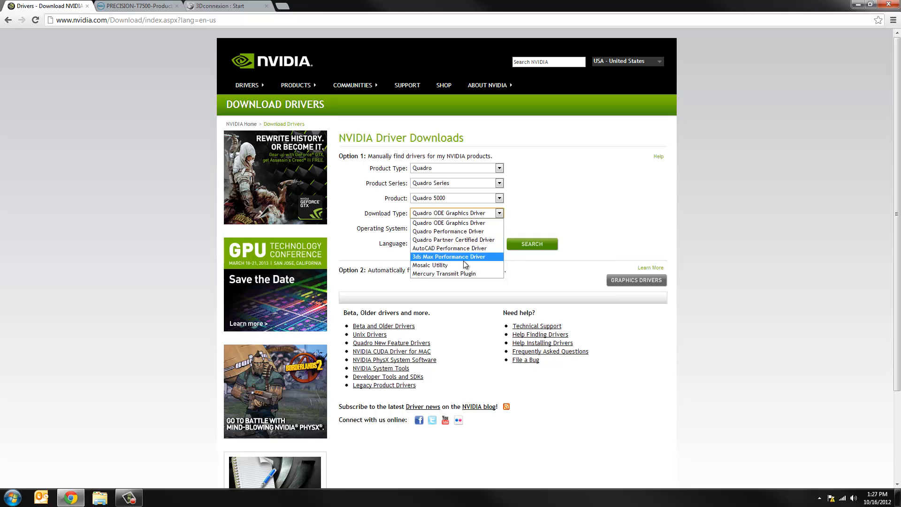
{"action": "left_click", "coordinate": [448, 231]}
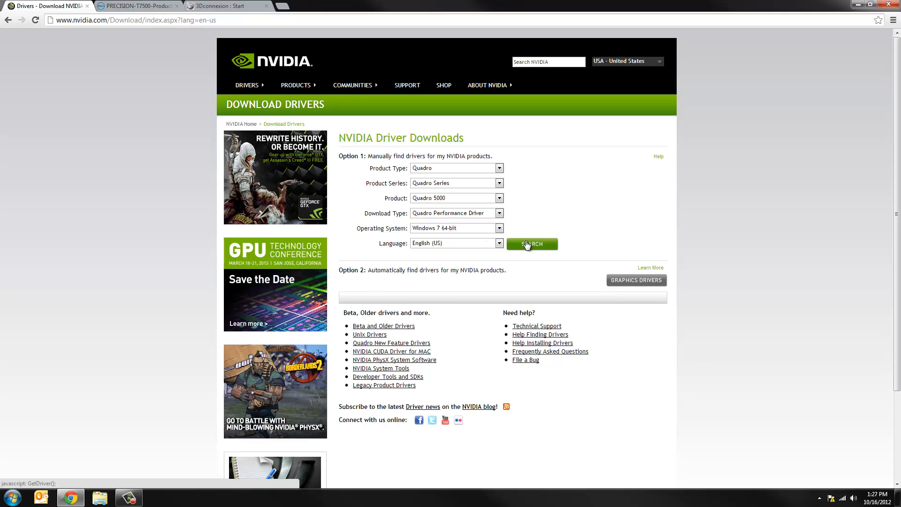
- Search, then agree to the license and start downloading driver release 306.79
{"action": "left_click", "coordinate": [531, 244]}
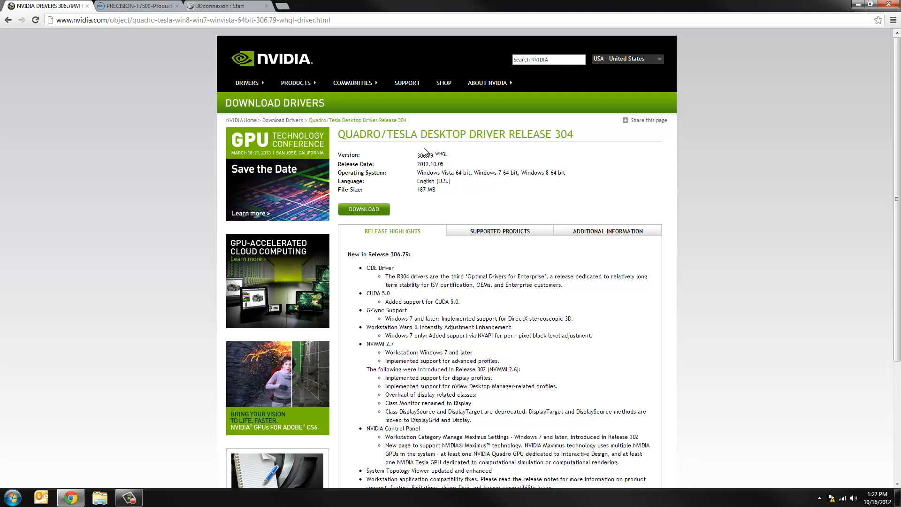
{"action": "mouse_move", "coordinate": [439, 169]}
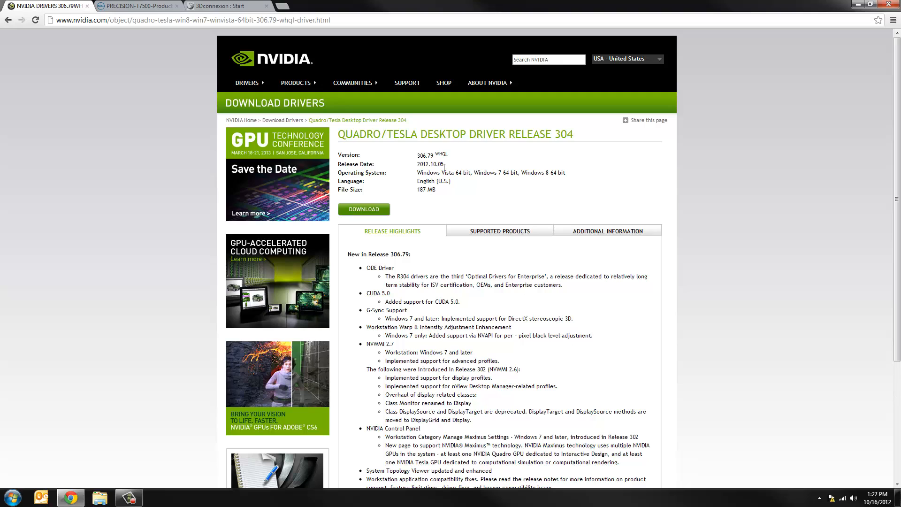
{"action": "mouse_move", "coordinate": [415, 162]}
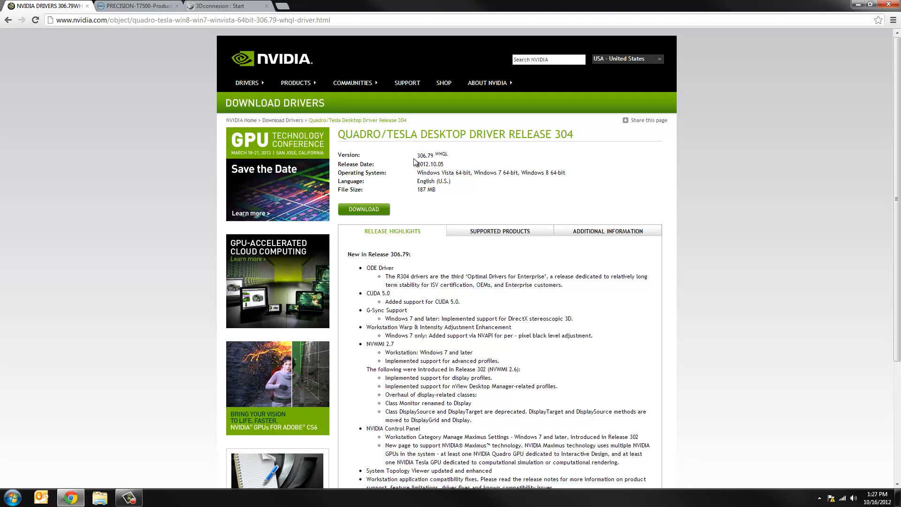
{"action": "mouse_move", "coordinate": [431, 214]}
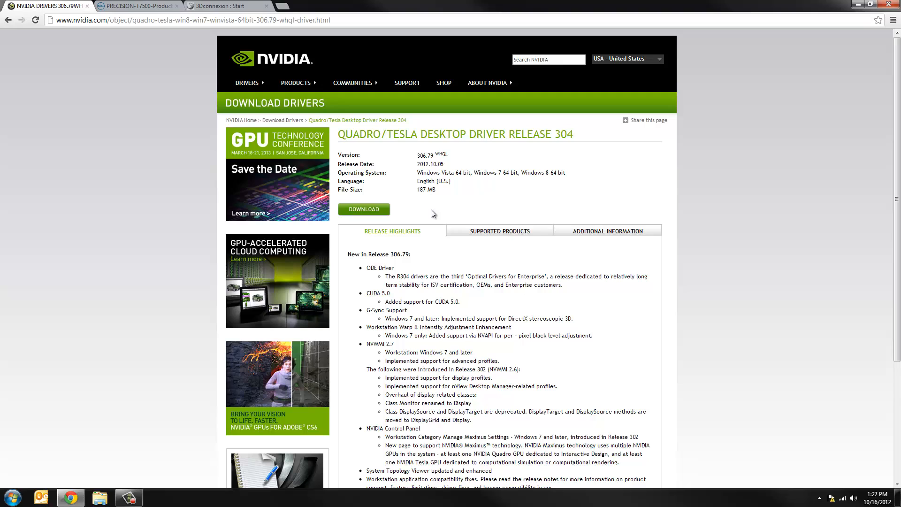
{"action": "mouse_move", "coordinate": [524, 194]}
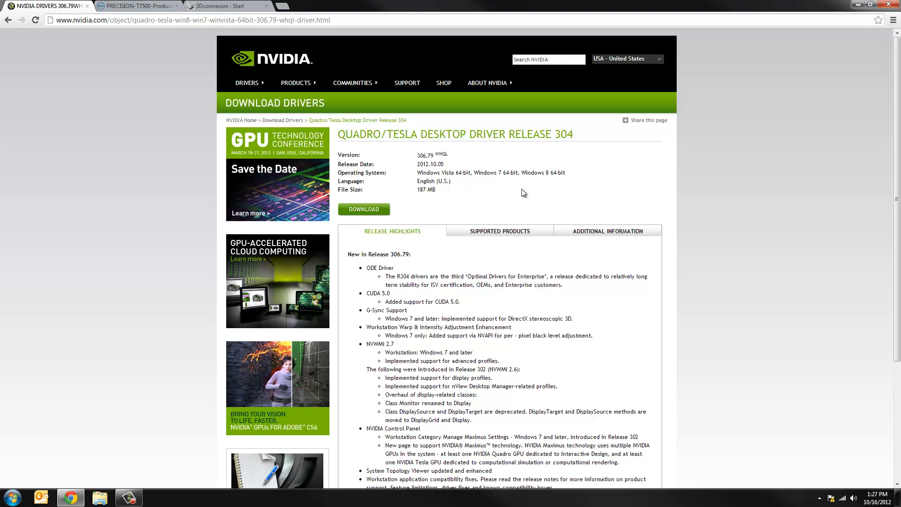
{"action": "mouse_move", "coordinate": [377, 214]}
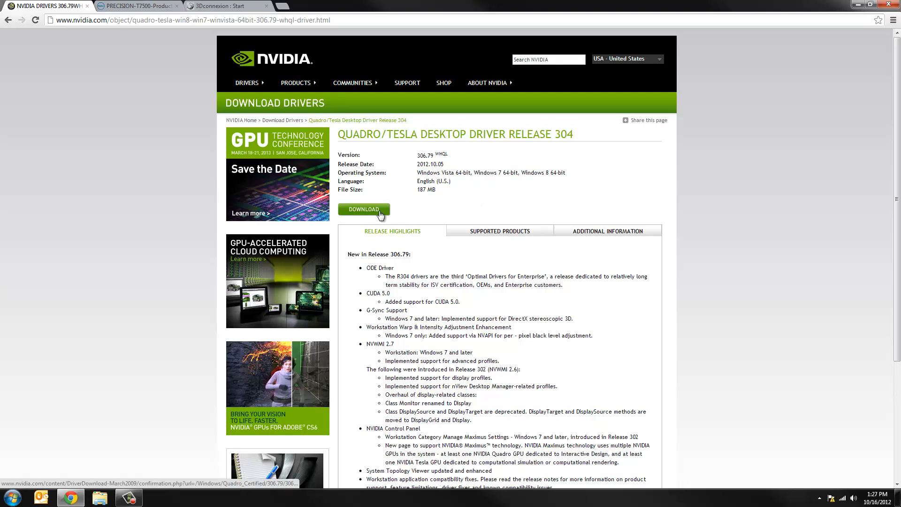
{"action": "left_click", "coordinate": [364, 209]}
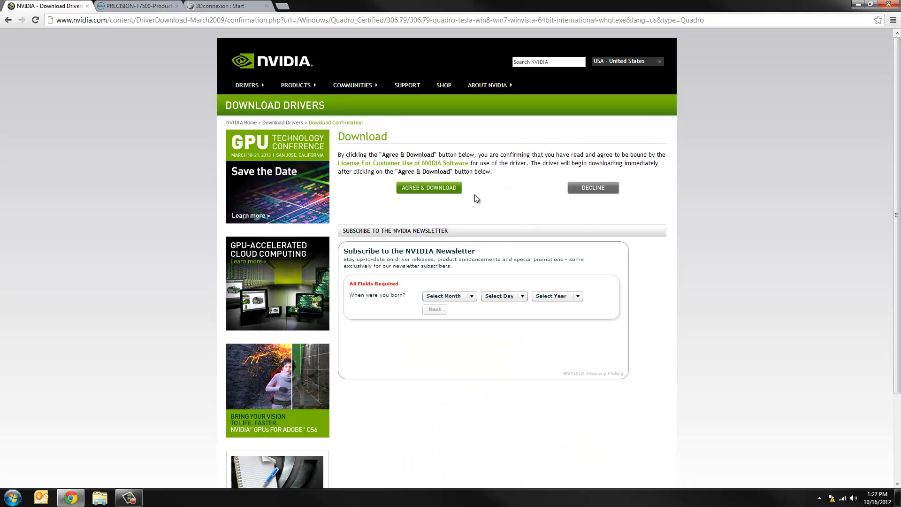
{"action": "mouse_move", "coordinate": [473, 201]}
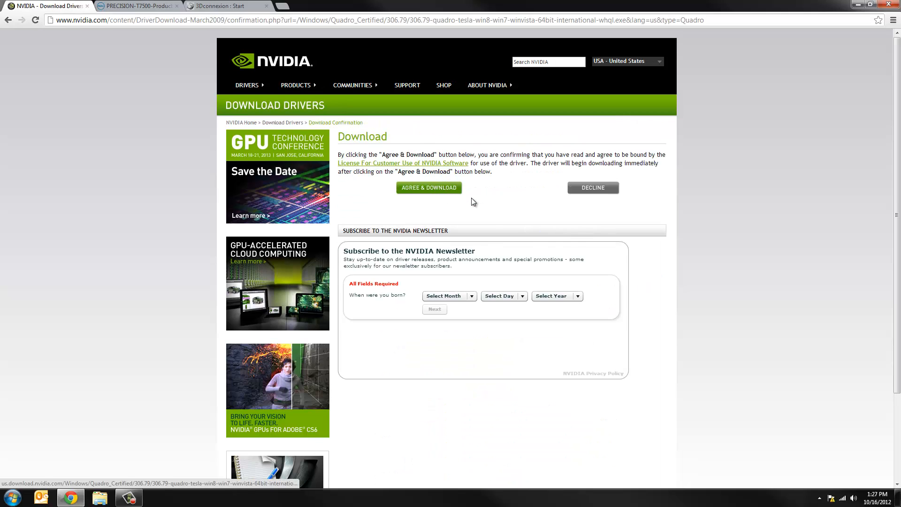
{"action": "left_click", "coordinate": [429, 187]}
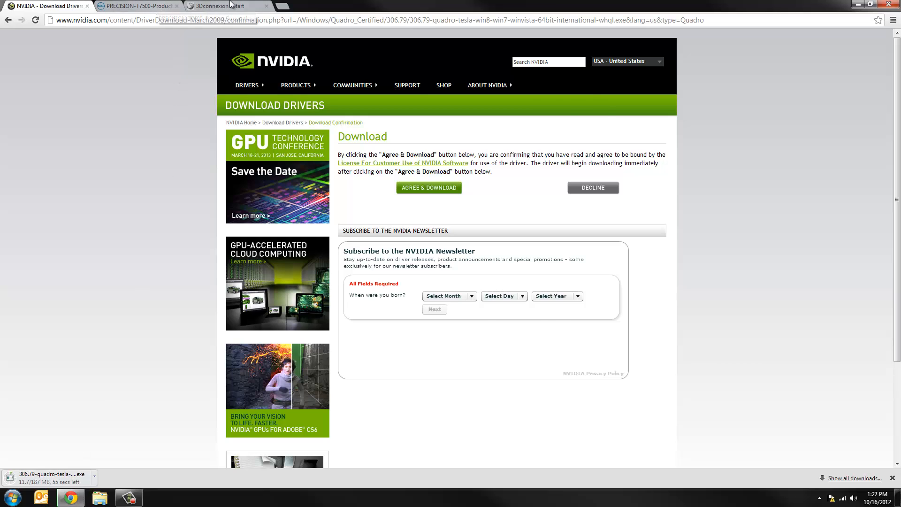
- On the 3Dconnexion page search SpacePilot PRO for Windows 7 64bit and download 3DxSoftware
{"action": "left_click", "coordinate": [223, 5]}
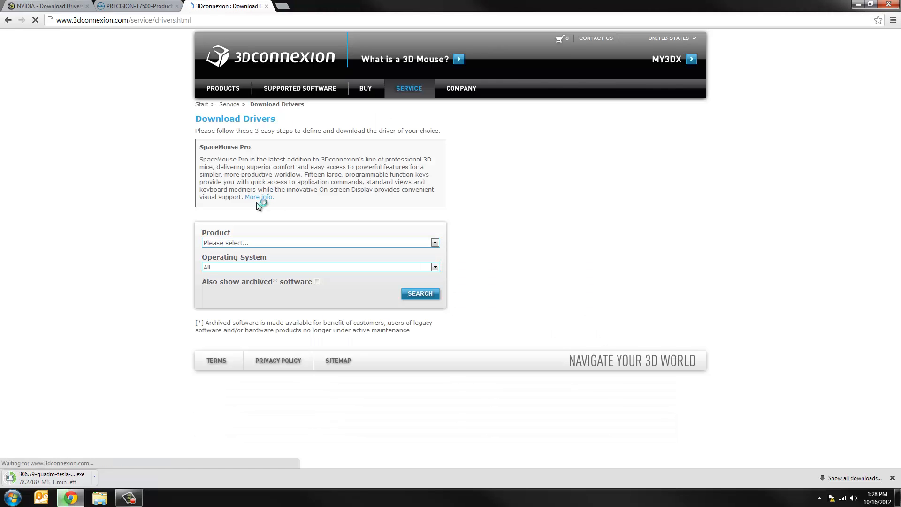
{"action": "left_click", "coordinate": [321, 242]}
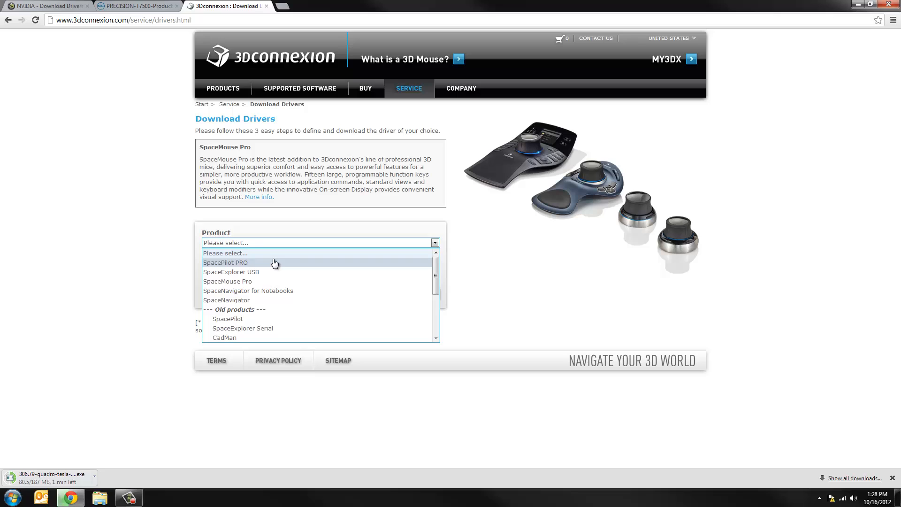
{"action": "left_click", "coordinate": [225, 263]}
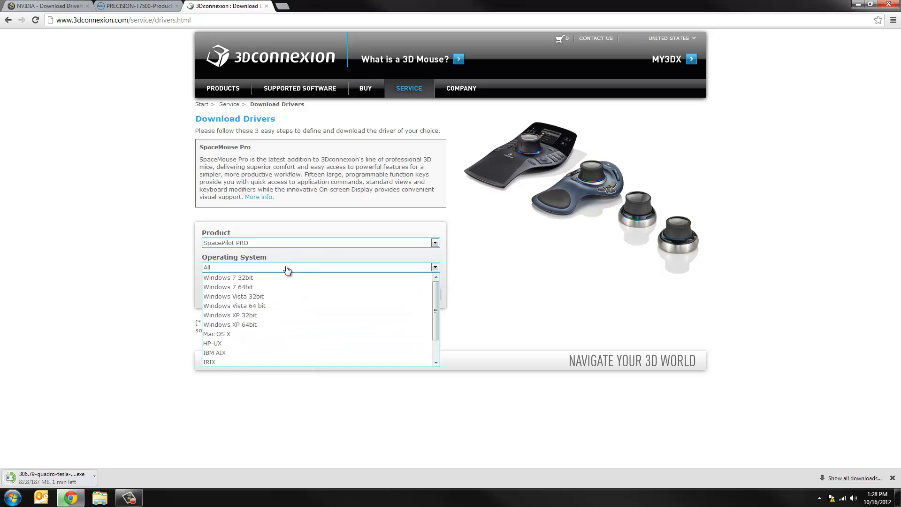
{"action": "left_click", "coordinate": [227, 287]}
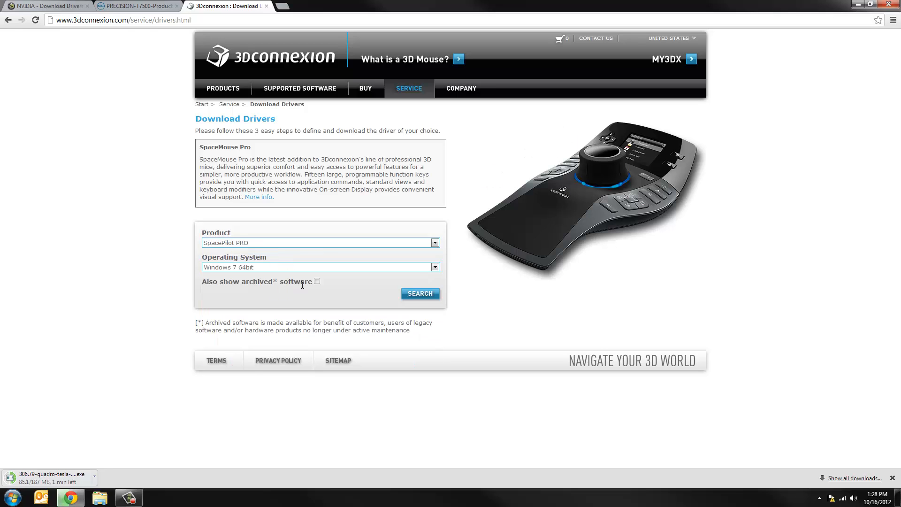
{"action": "left_click", "coordinate": [421, 293]}
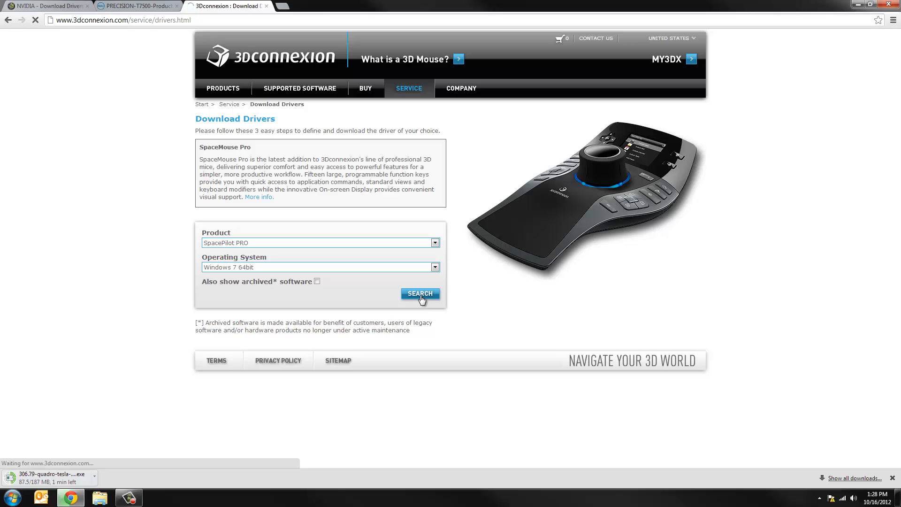
{"action": "left_click", "coordinate": [420, 293]}
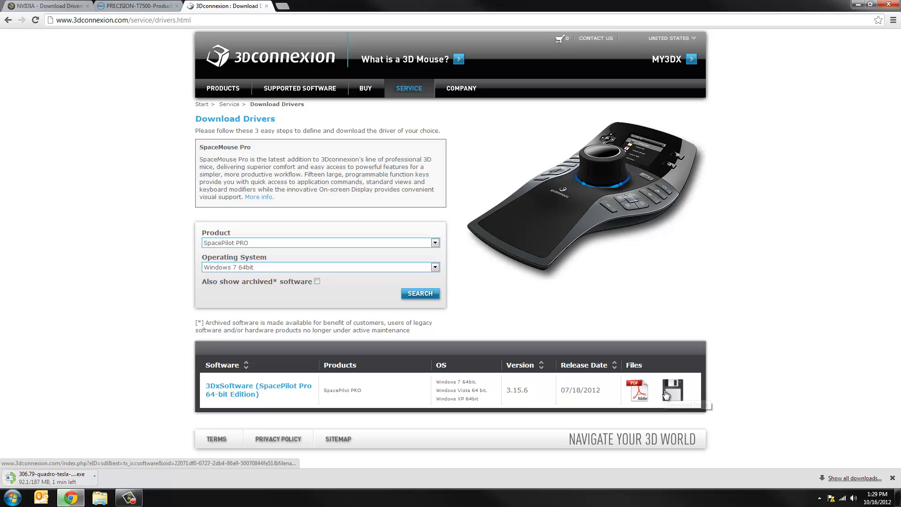
{"action": "mouse_move", "coordinate": [674, 393]}
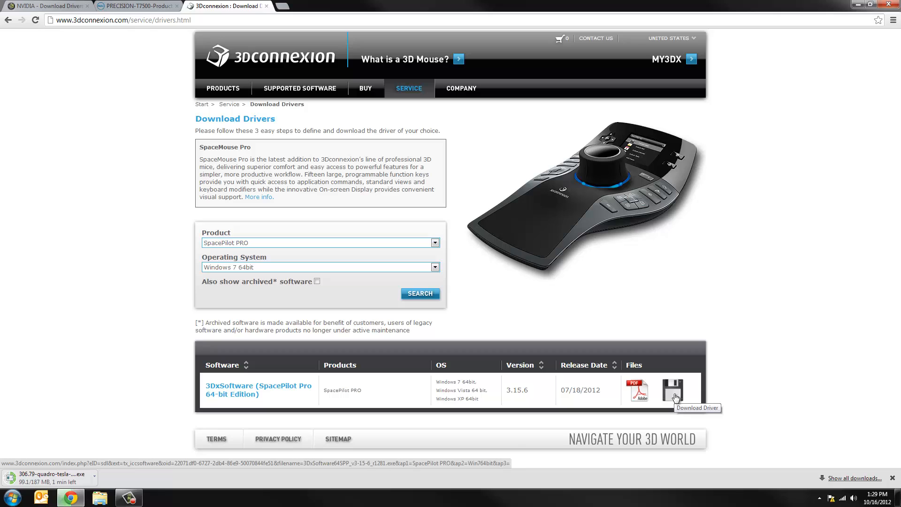
{"action": "left_click", "coordinate": [673, 390]}
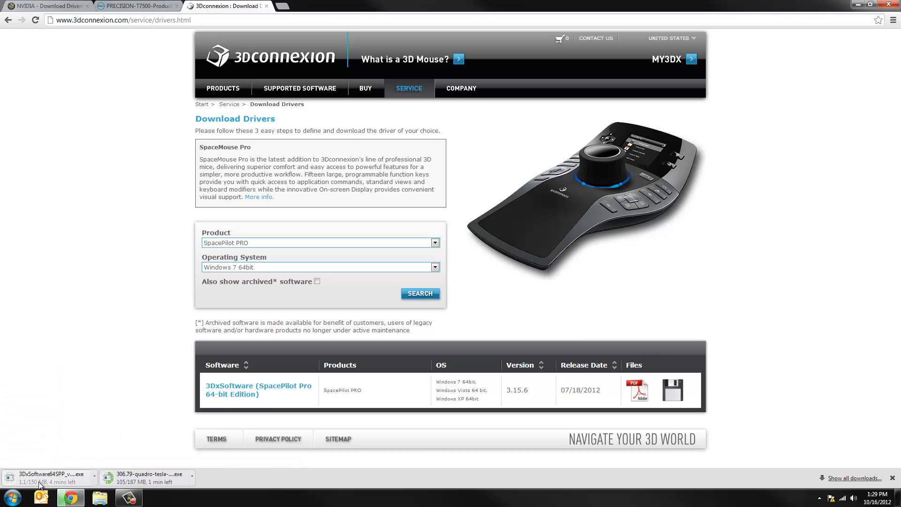
{"action": "mouse_move", "coordinate": [176, 430]}
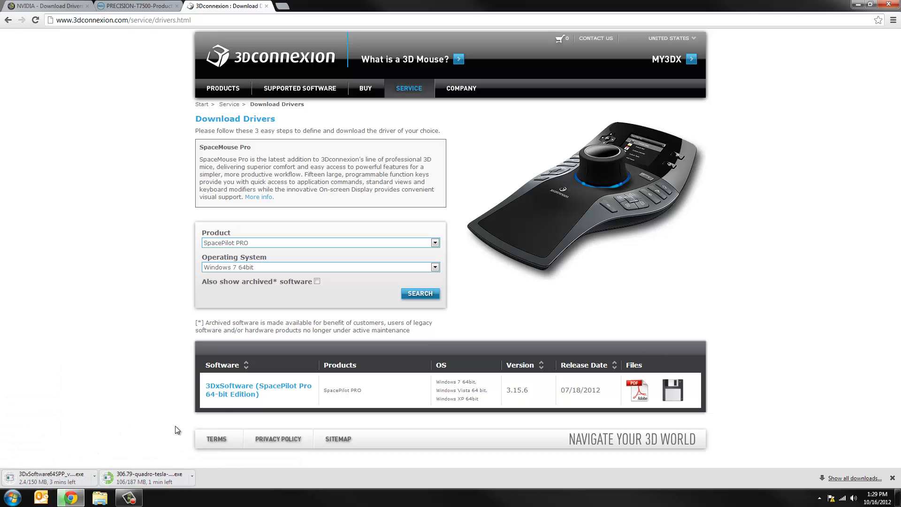
- On the Dell Precision T7500 support page open Drivers & Downloads and expand BIOS
{"action": "left_click", "coordinate": [132, 6]}
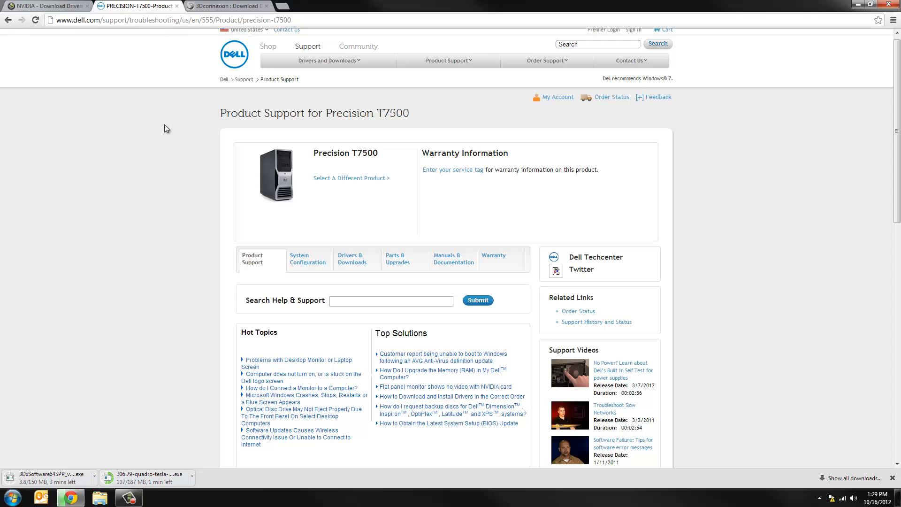
{"action": "mouse_move", "coordinate": [720, 238]}
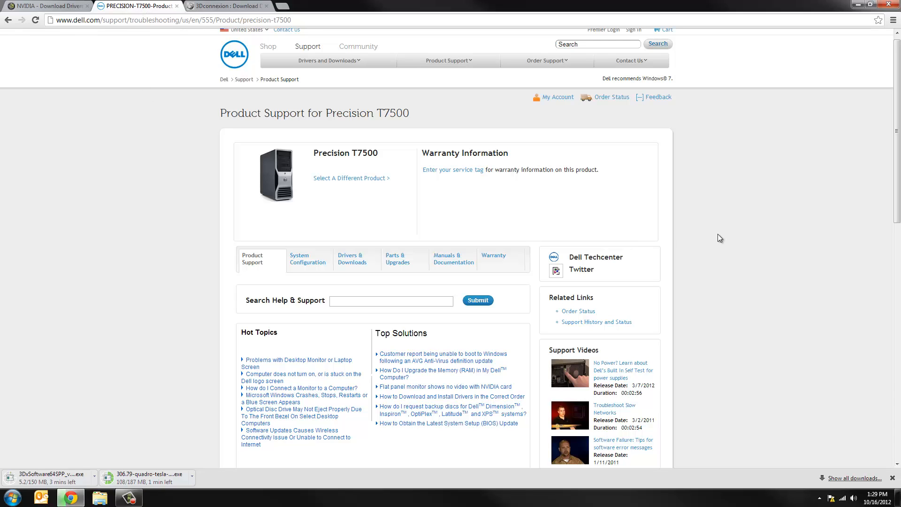
{"action": "mouse_move", "coordinate": [727, 235]}
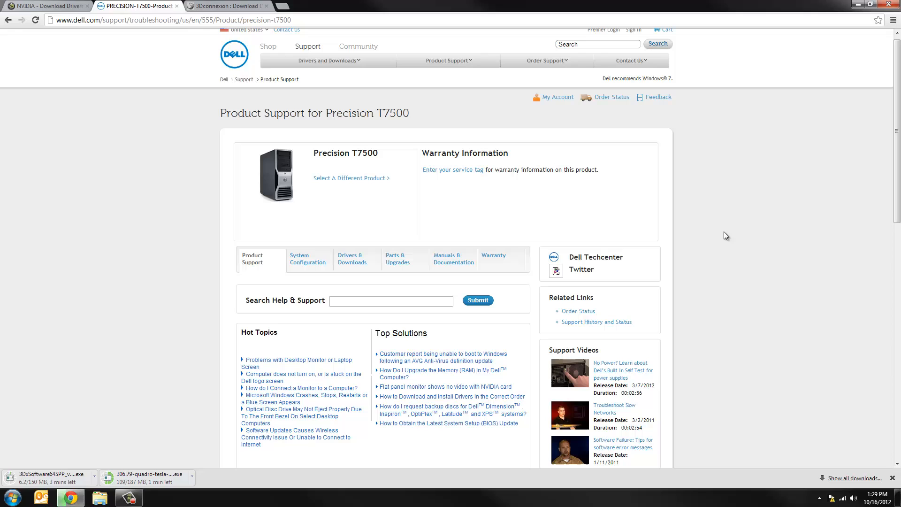
{"action": "scroll", "scroll_direction": "down", "scroll_amount": 3}
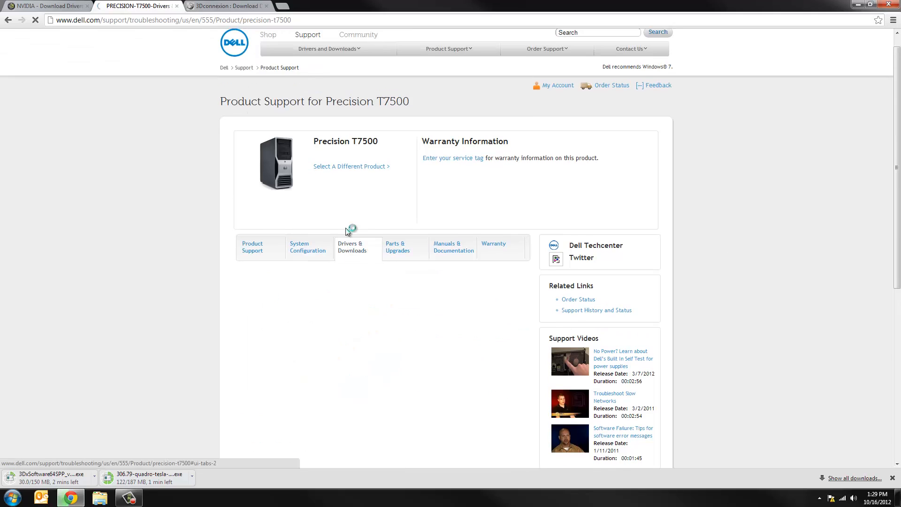
{"action": "left_click", "coordinate": [352, 247]}
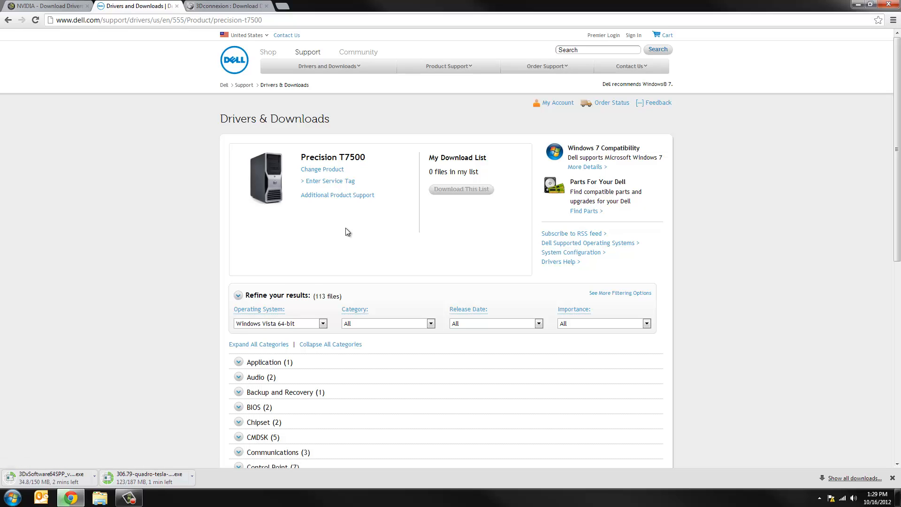
{"action": "scroll", "scroll_direction": "down", "scroll_amount": 3}
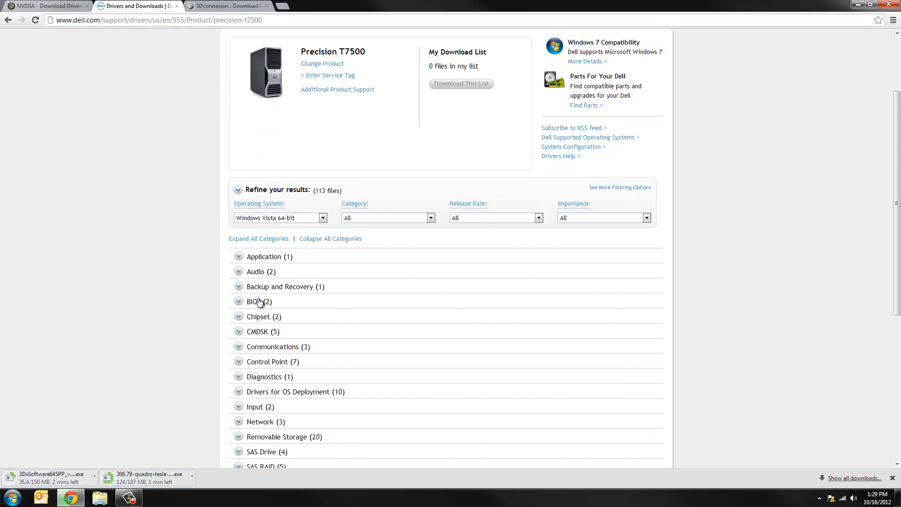
{"action": "left_click", "coordinate": [239, 302]}
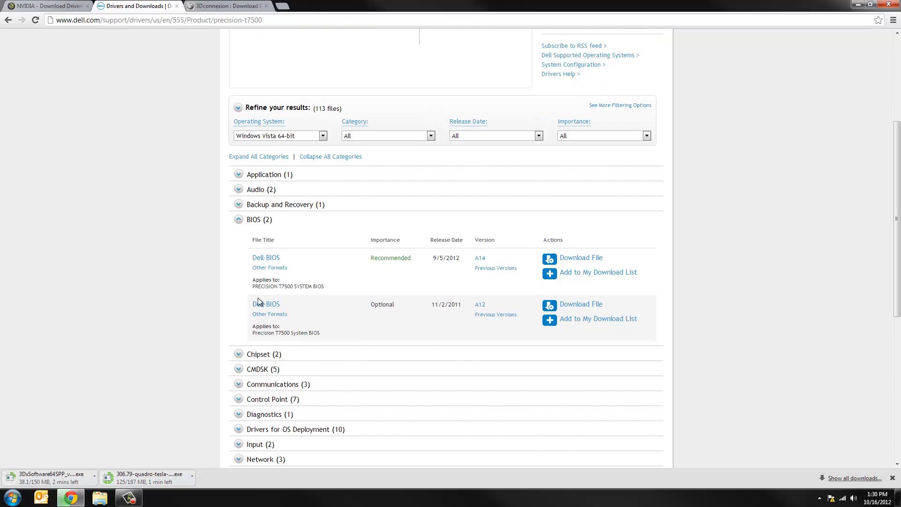
{"action": "mouse_move", "coordinate": [488, 268]}
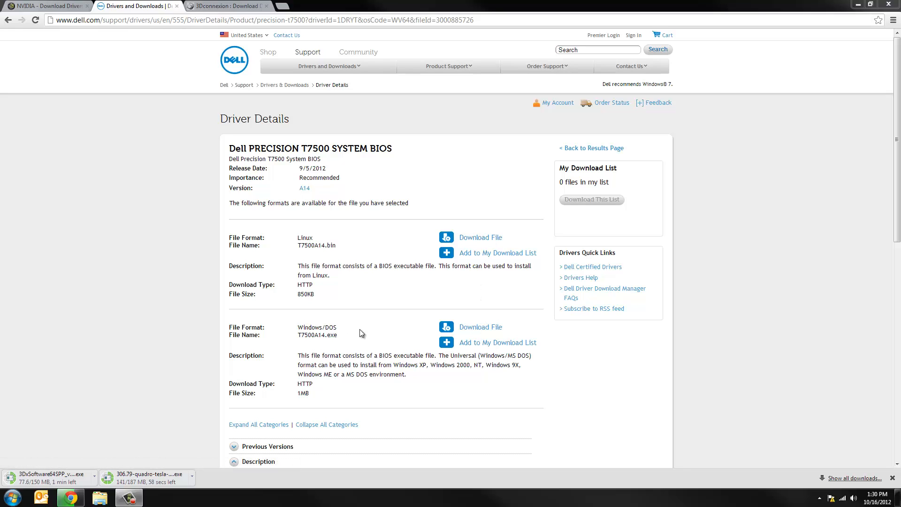
- Download the Windows version of BIOS A14 as a single-file download
{"action": "left_click", "coordinate": [480, 327]}
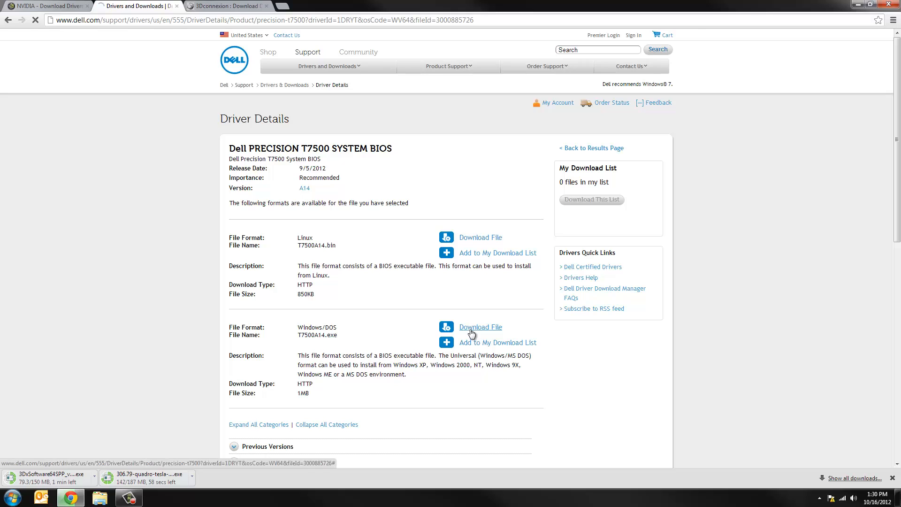
{"action": "left_click", "coordinate": [480, 327]}
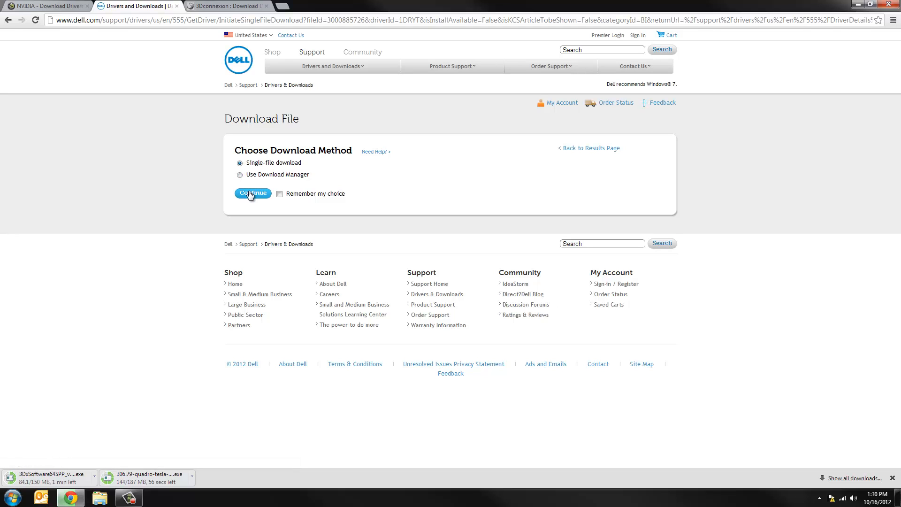
{"action": "left_click", "coordinate": [254, 193]}
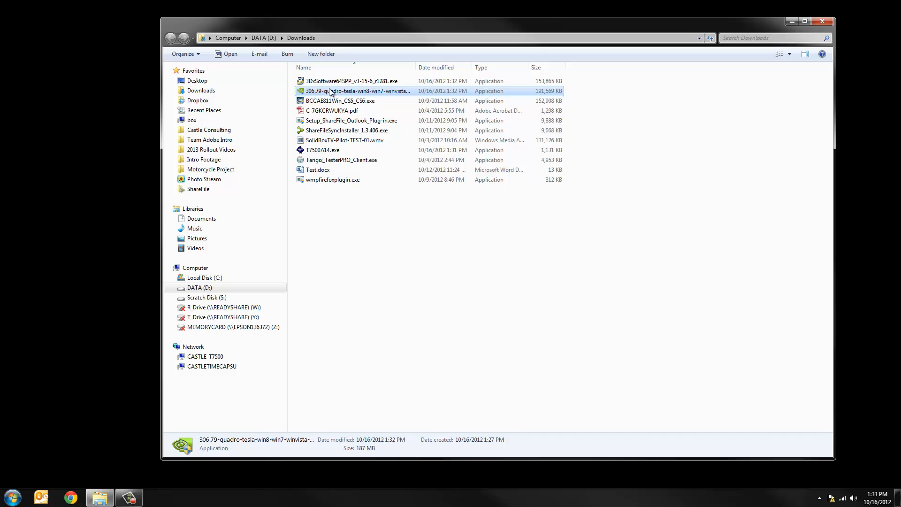
- Launch Windows Update from the Start menu search by entering 'win u'
{"action": "left_click", "coordinate": [16, 496]}
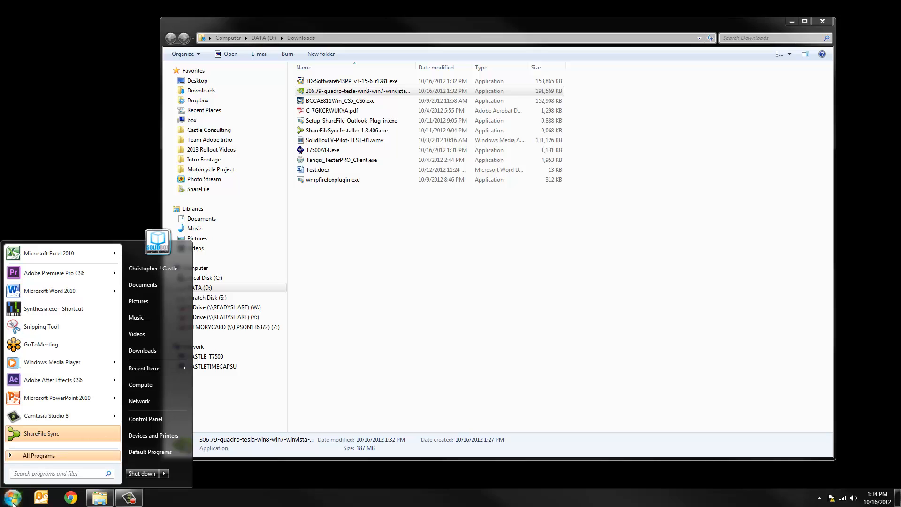
{"action": "type", "text": "w"}
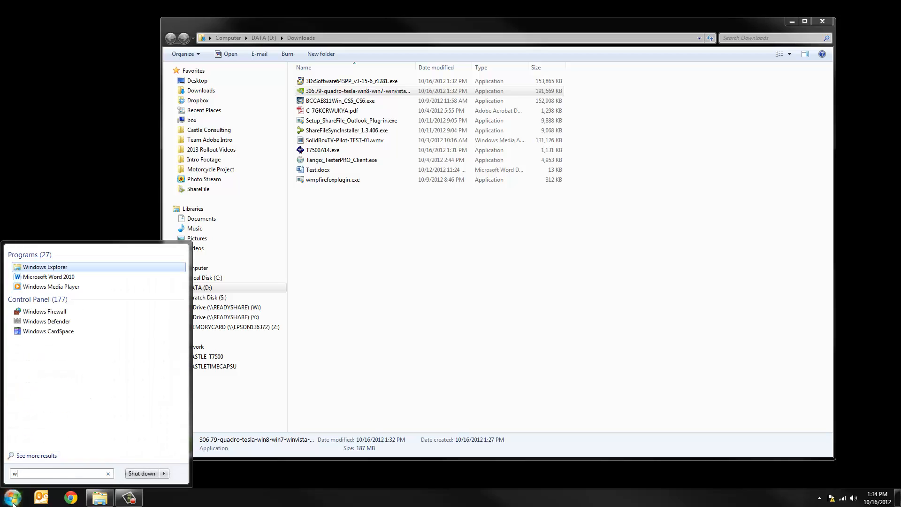
{"action": "type", "text": "in u"}
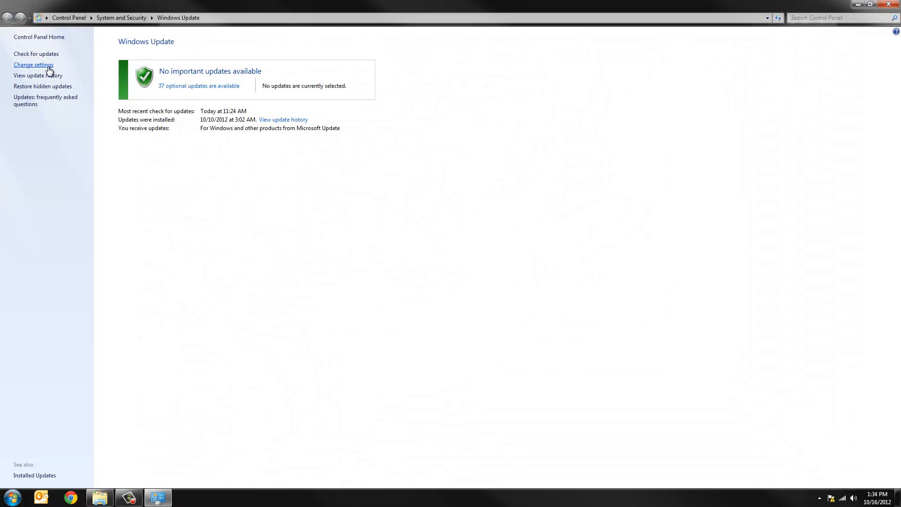
- Check for updates, review the 38 optional ones, tick the Security Essentials definition, then back out uninstalled
{"action": "left_click", "coordinate": [33, 53]}
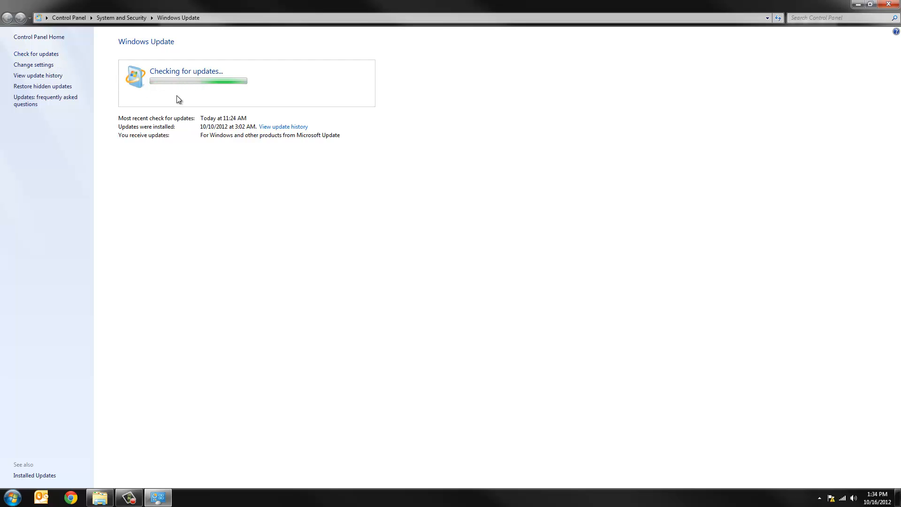
{"action": "mouse_move", "coordinate": [510, 221]}
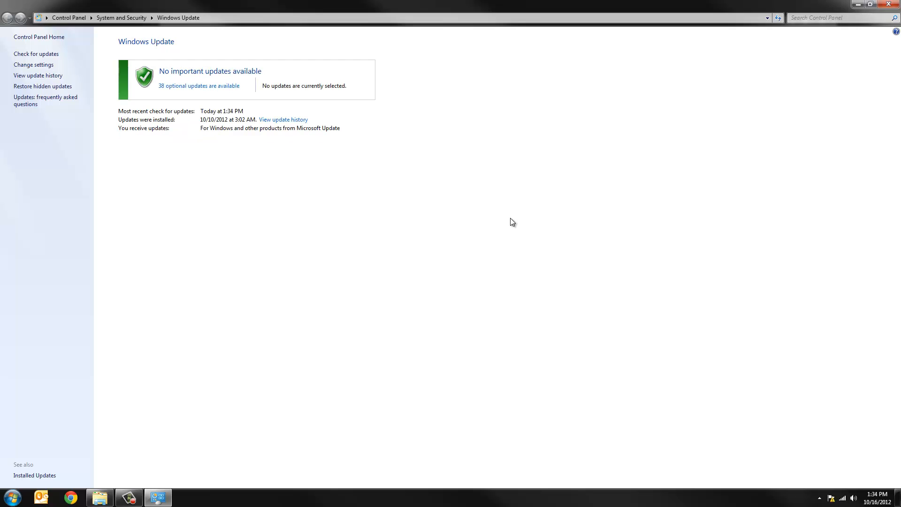
{"action": "mouse_move", "coordinate": [226, 111]}
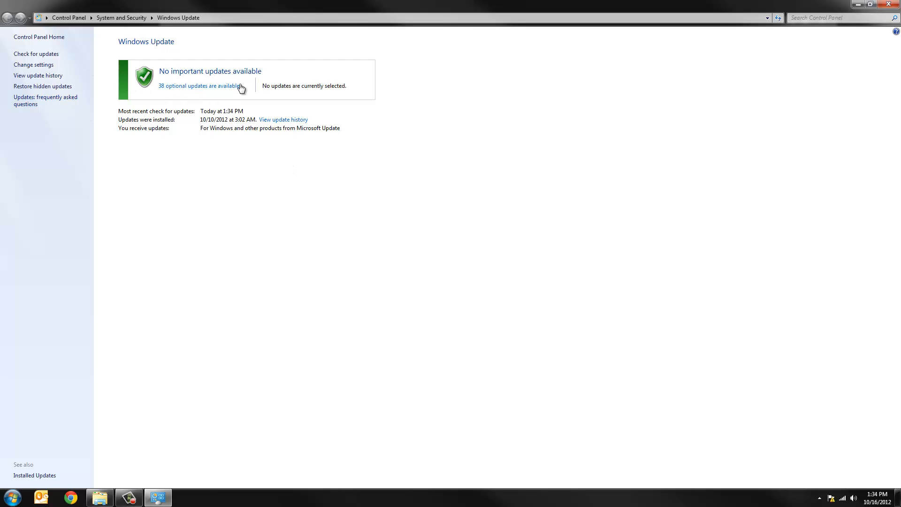
{"action": "left_click", "coordinate": [200, 86]}
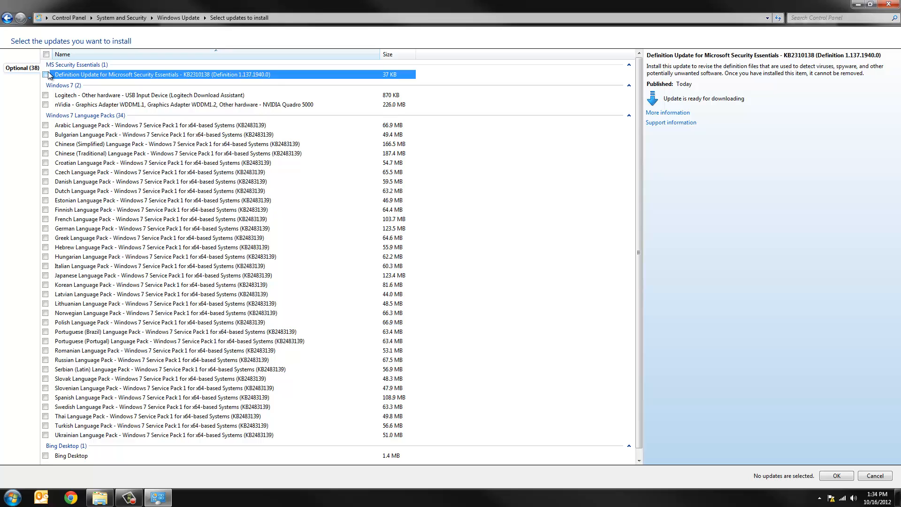
{"action": "left_click", "coordinate": [48, 74]}
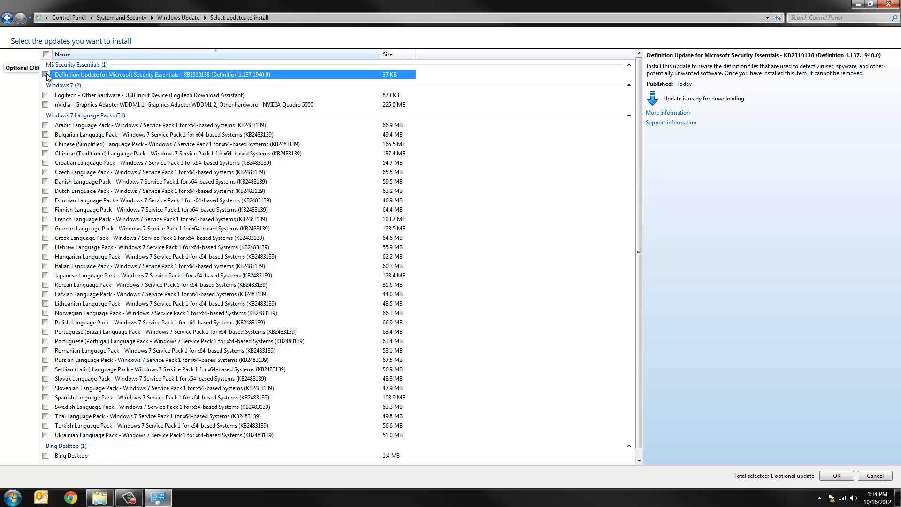
{"action": "left_click", "coordinate": [47, 74]}
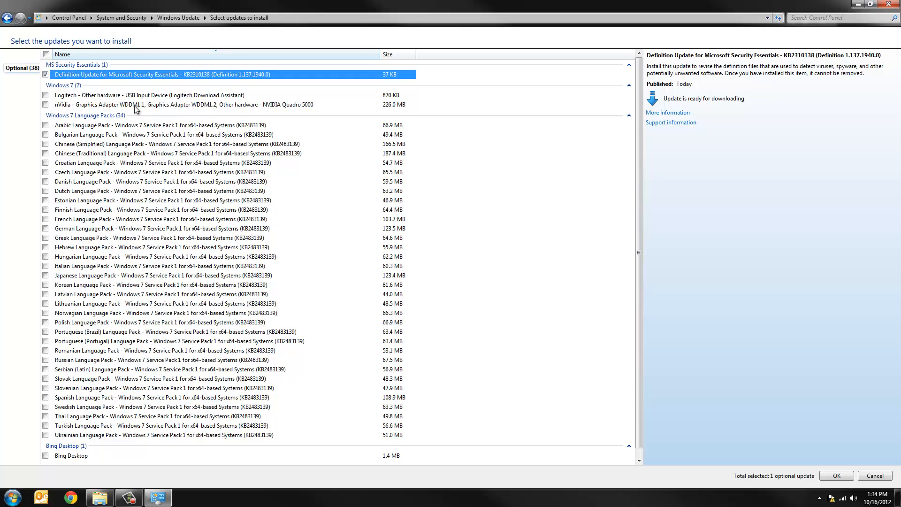
{"action": "mouse_move", "coordinate": [50, 80]}
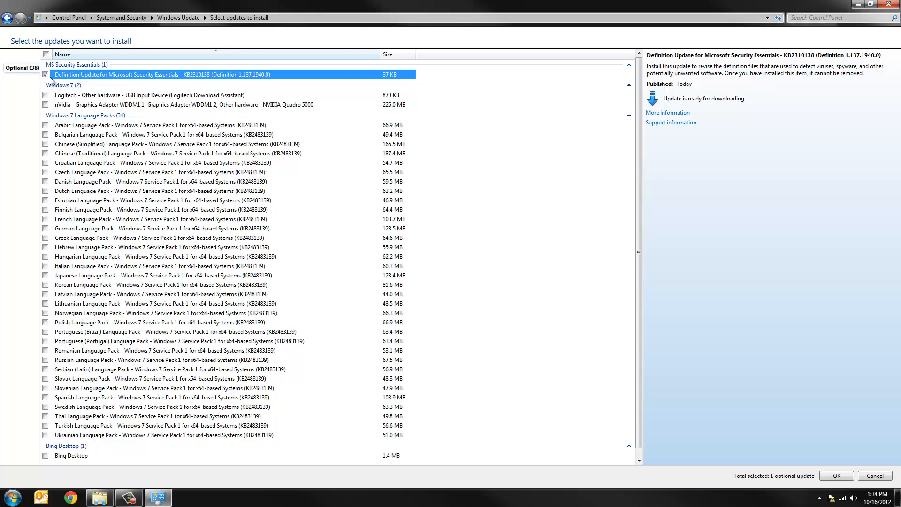
{"action": "left_click", "coordinate": [46, 74]}
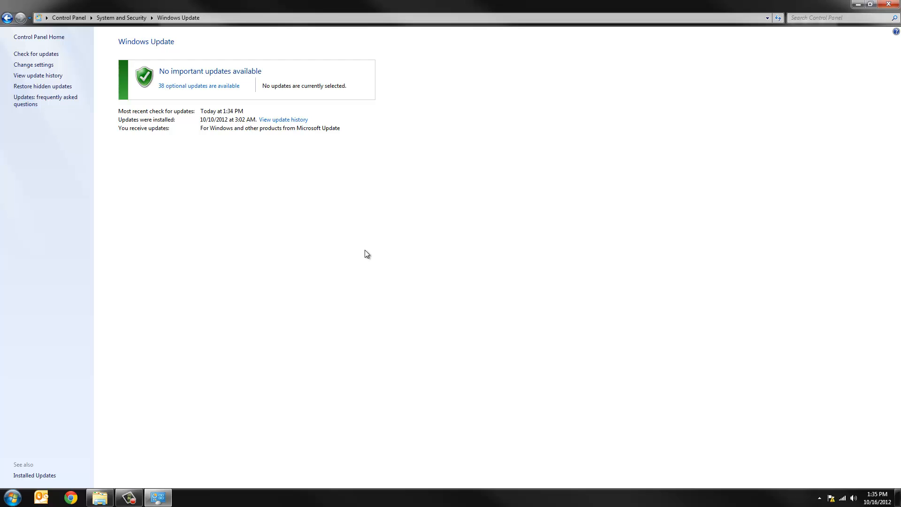
{"action": "mouse_move", "coordinate": [889, 5]}
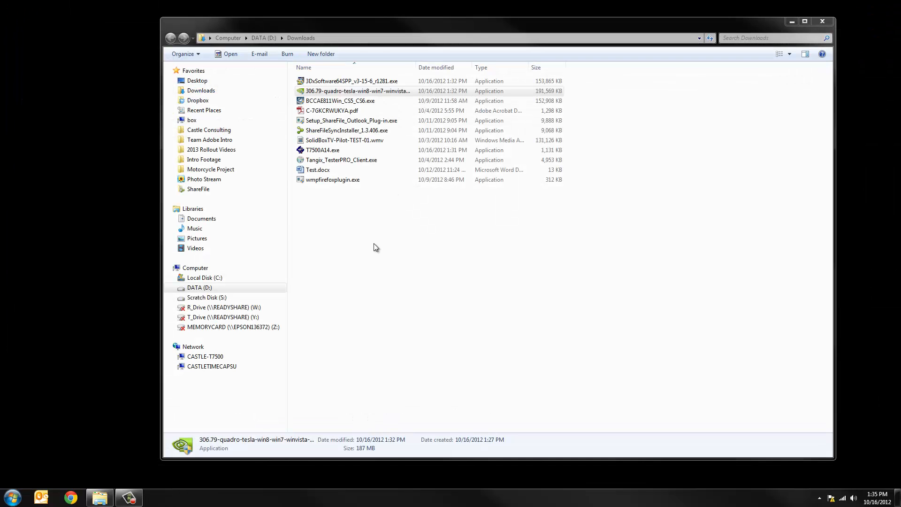
- Select the downloaded 306.79 Quadro/Tesla driver installer in the Downloads folder
{"action": "left_click", "coordinate": [354, 91]}
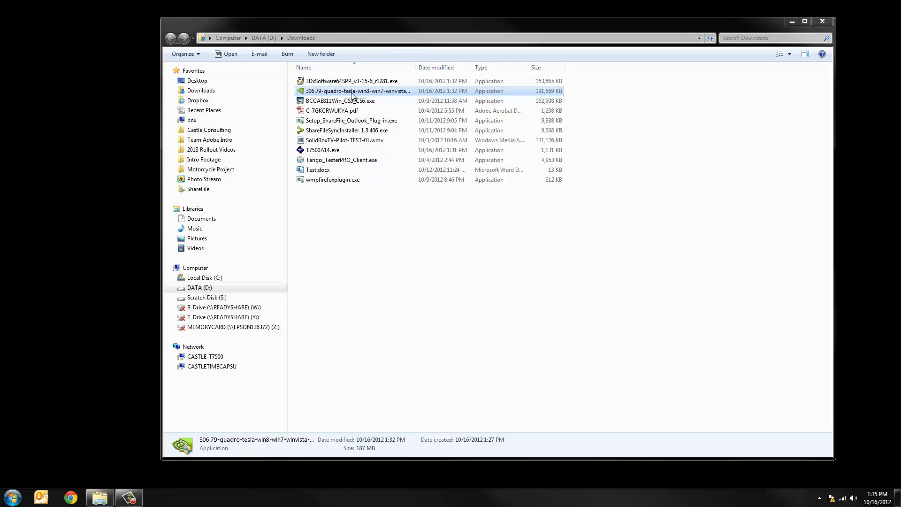